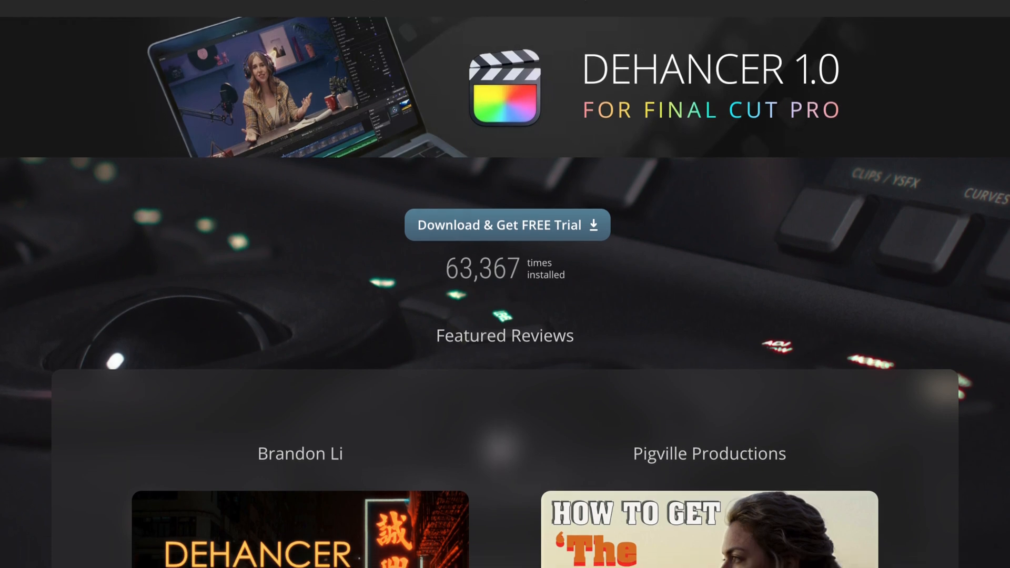
Step: Scroll past Featured Reviews and Key features to the Ambrotype and Prokudin-Gorskiy 1906 examples
scroll("down", 3)
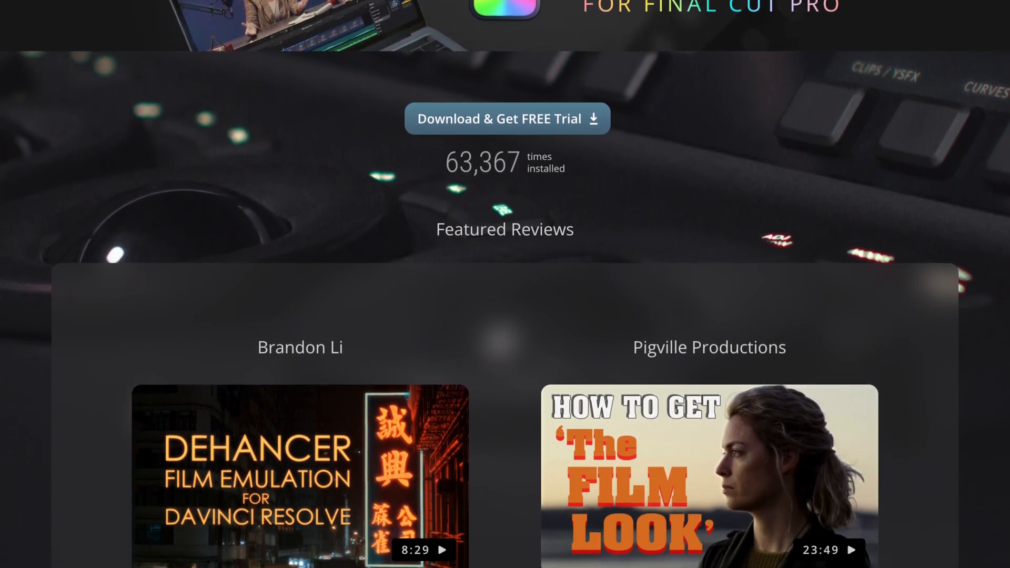
scroll("down", 3)
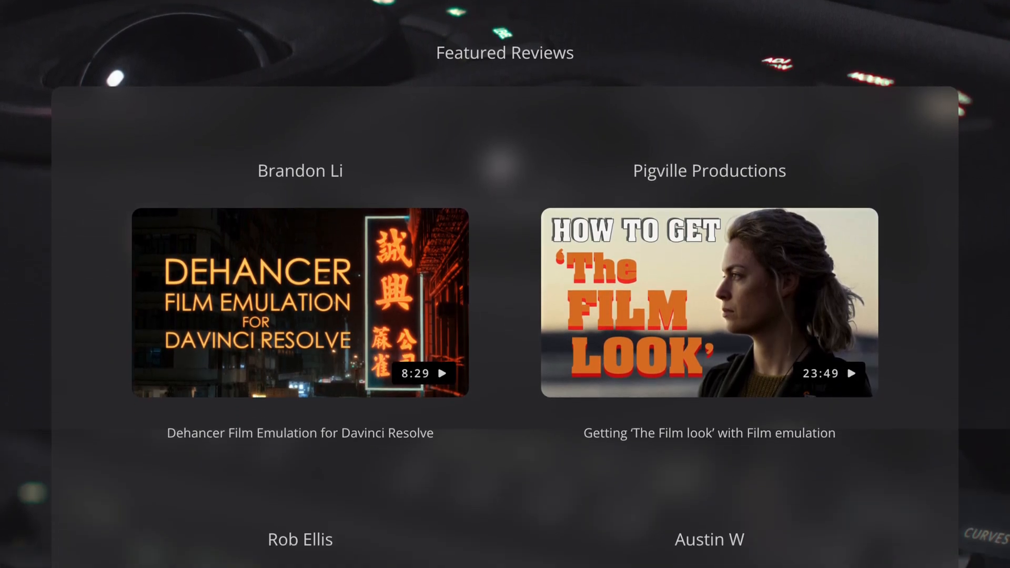
scroll("down", 3)
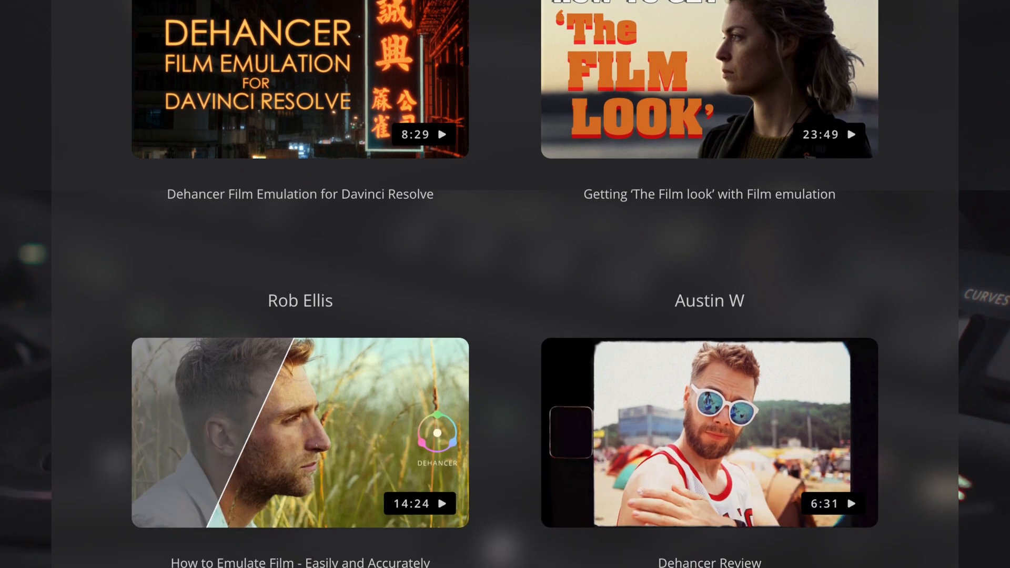
scroll("down", 3)
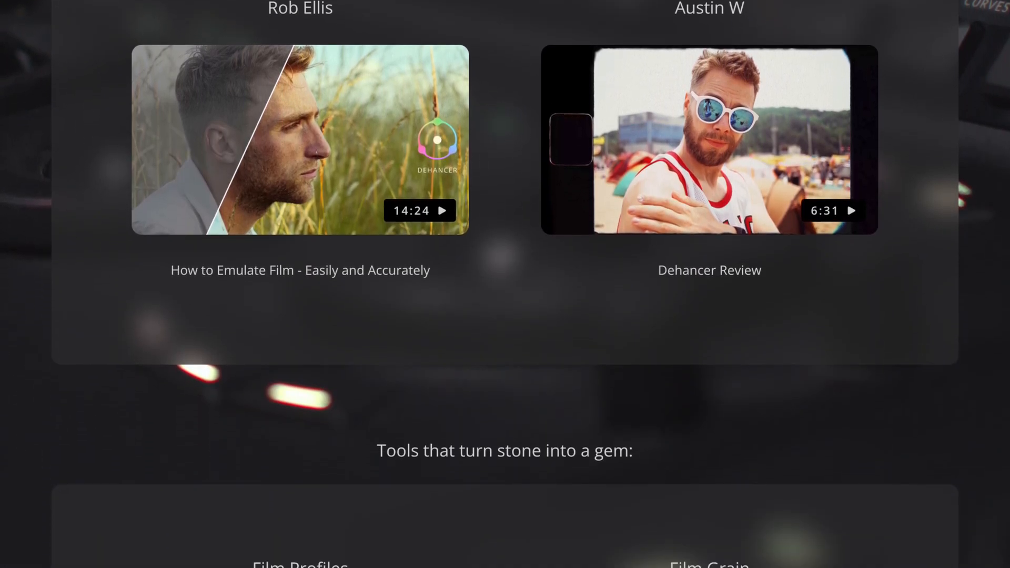
scroll("down", 3)
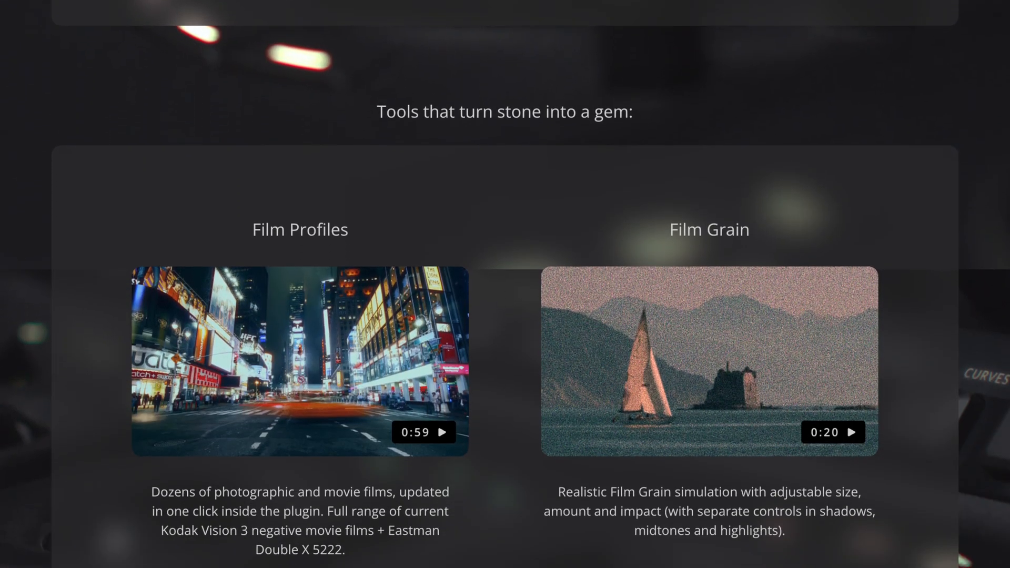
scroll("down", 3)
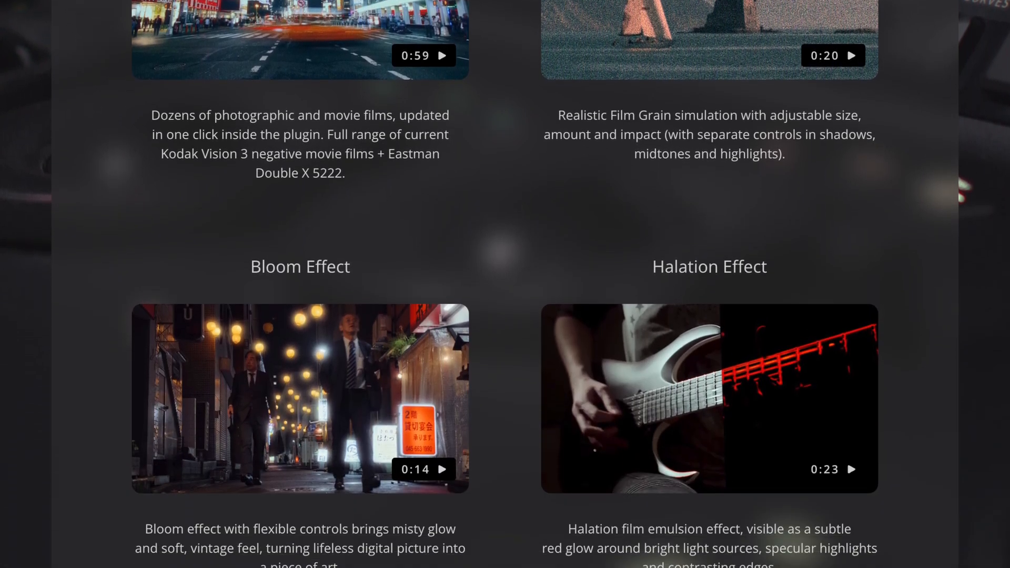
scroll("down", 3)
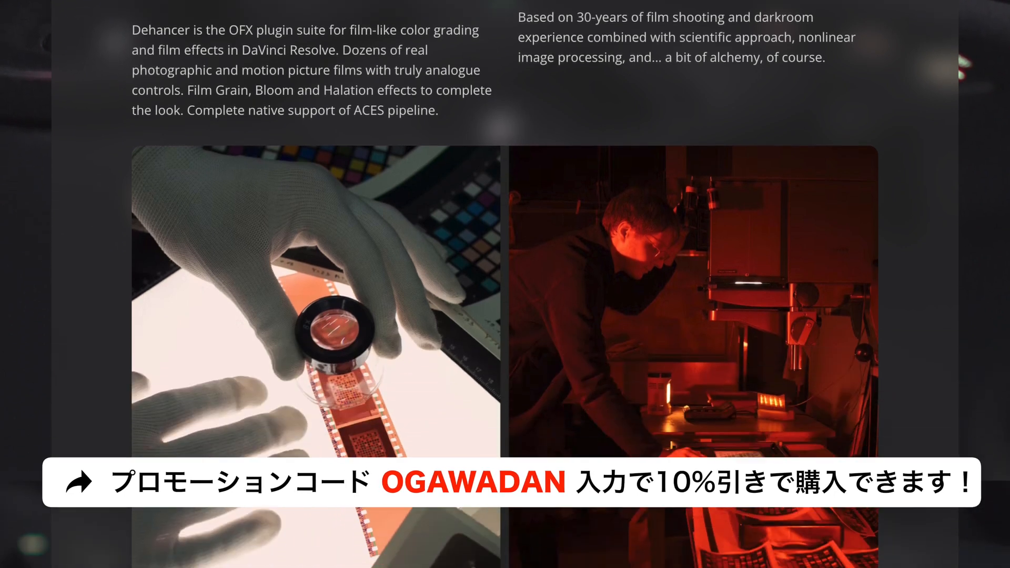
scroll("down", 3)
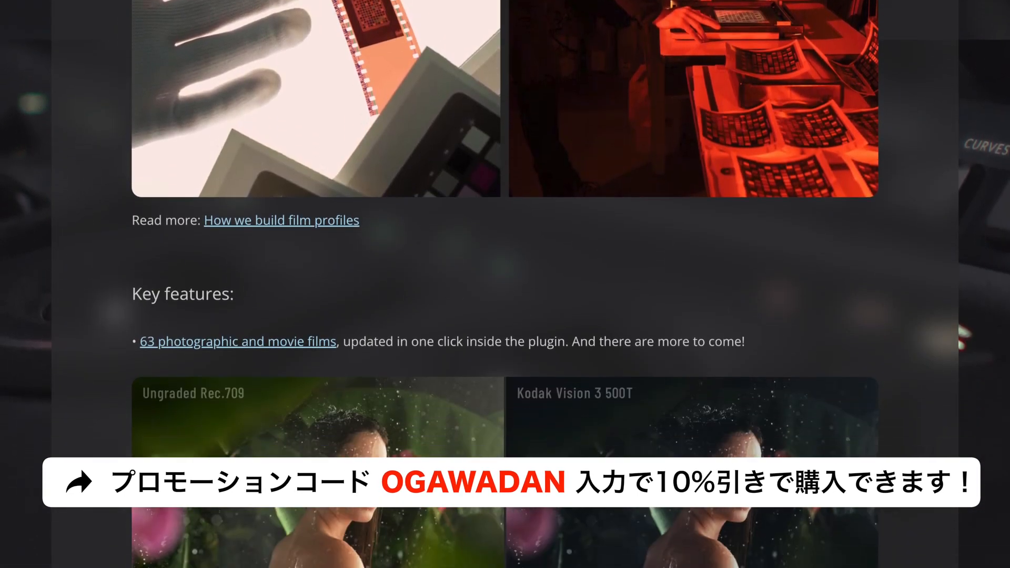
scroll("down", 3)
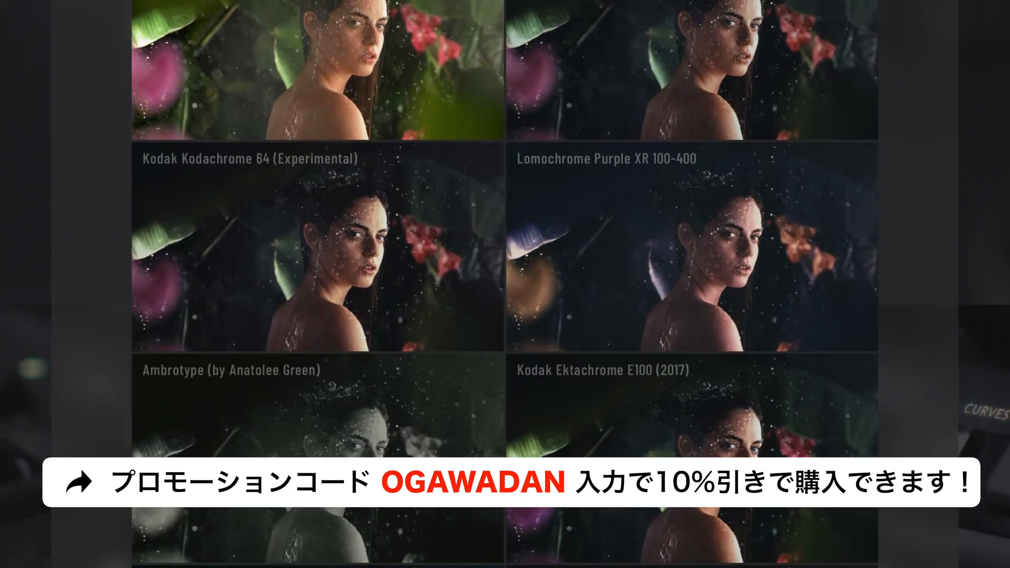
scroll("down", 3)
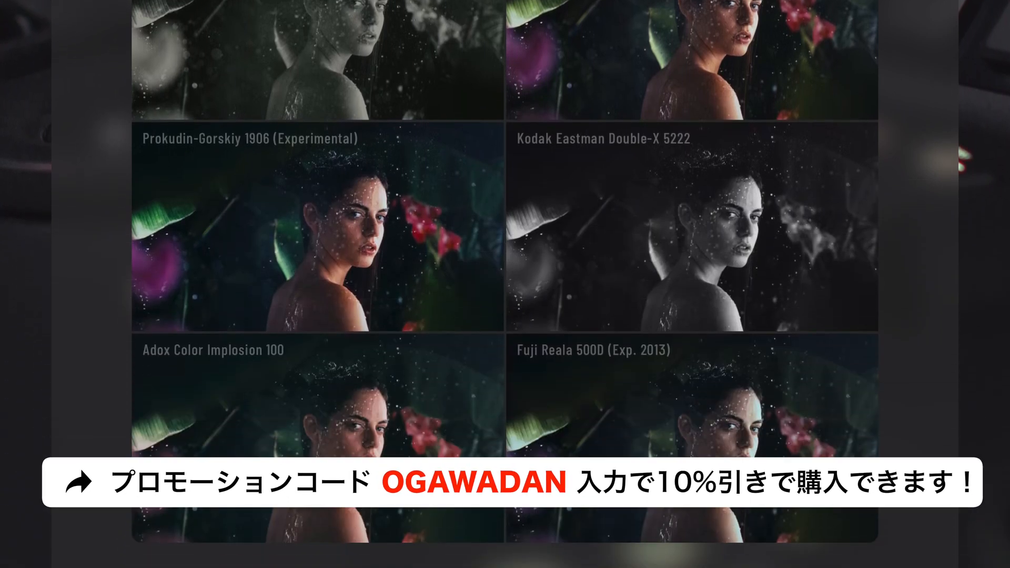
scroll("down", 3)
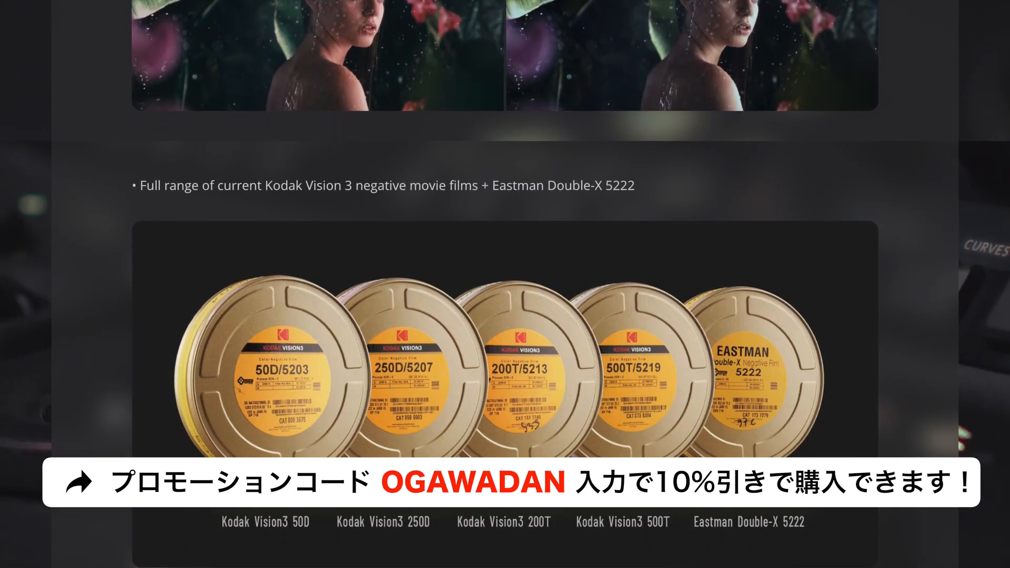
scroll("down", 3)
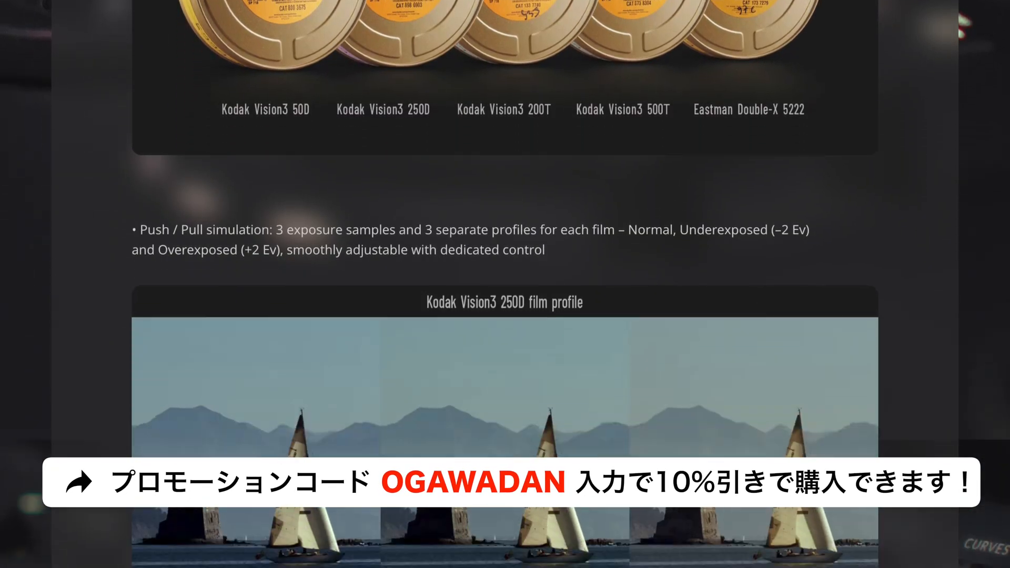
scroll("down", 3)
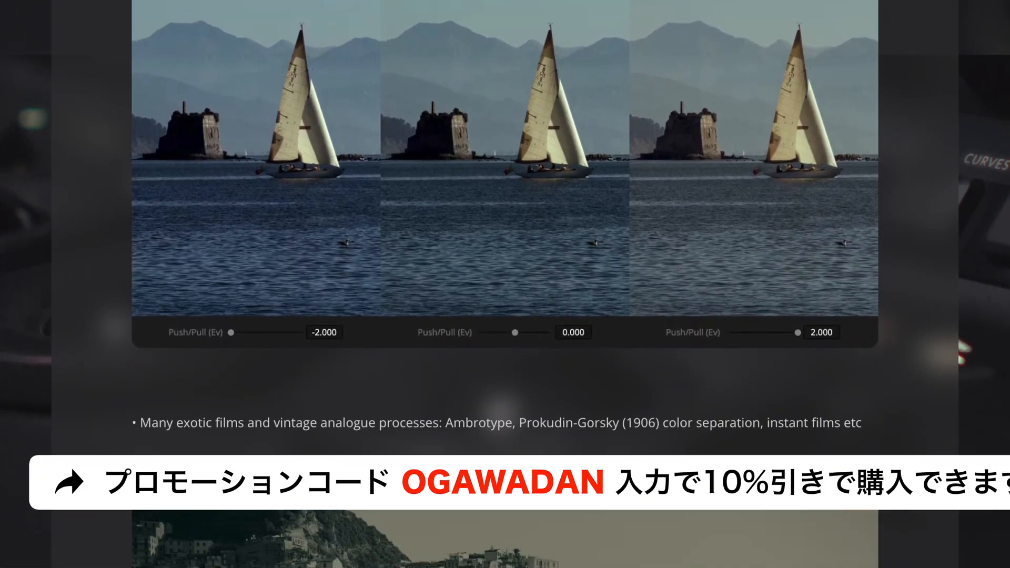
scroll("down", 3)
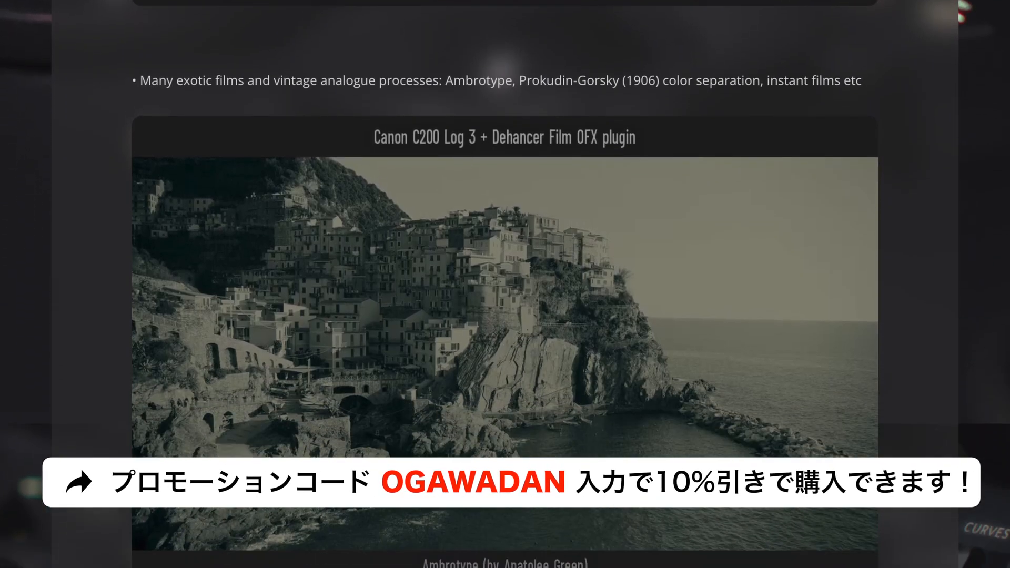
scroll("down", 3)
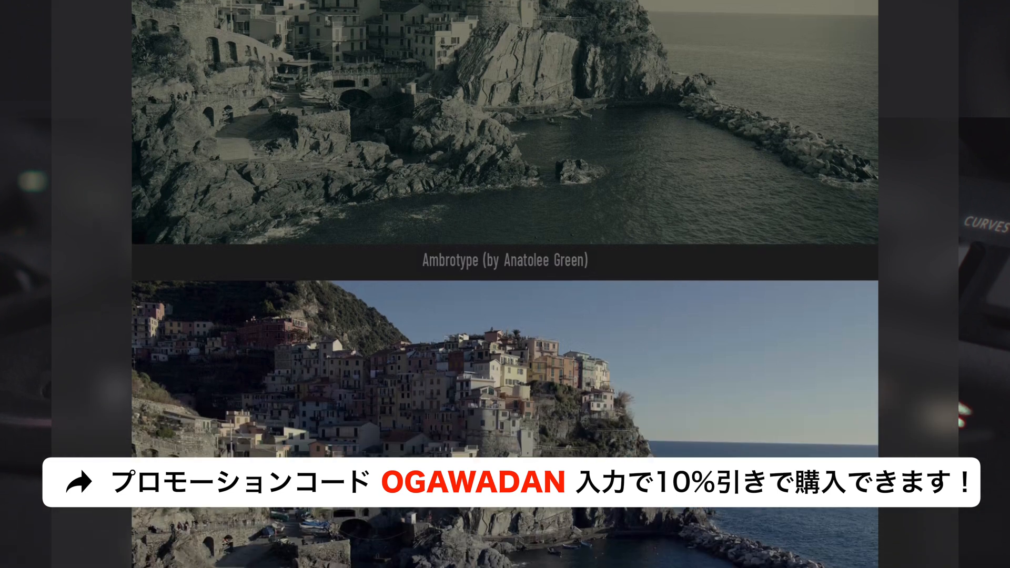
scroll("down", 3)
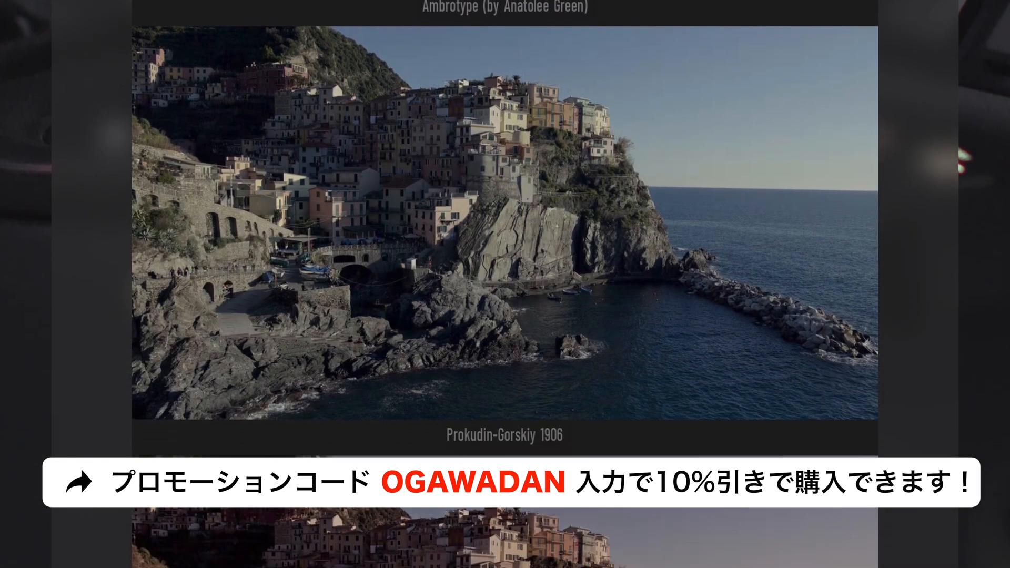
scroll("down", 3)
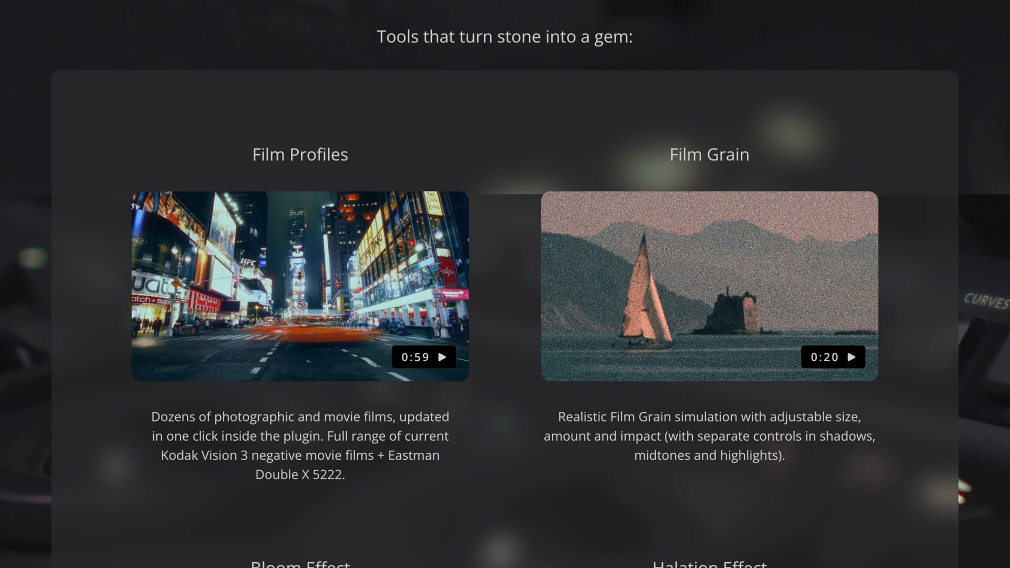
Step: Scroll past the film profile comparison grid to the Kodak Vision 3 films section
scroll("down", 3)
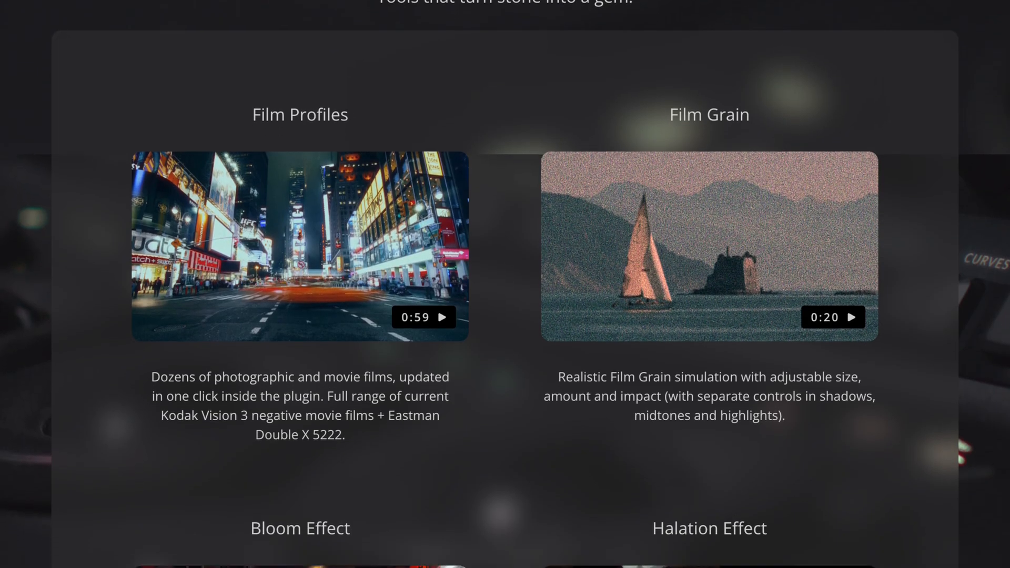
scroll("down", 3)
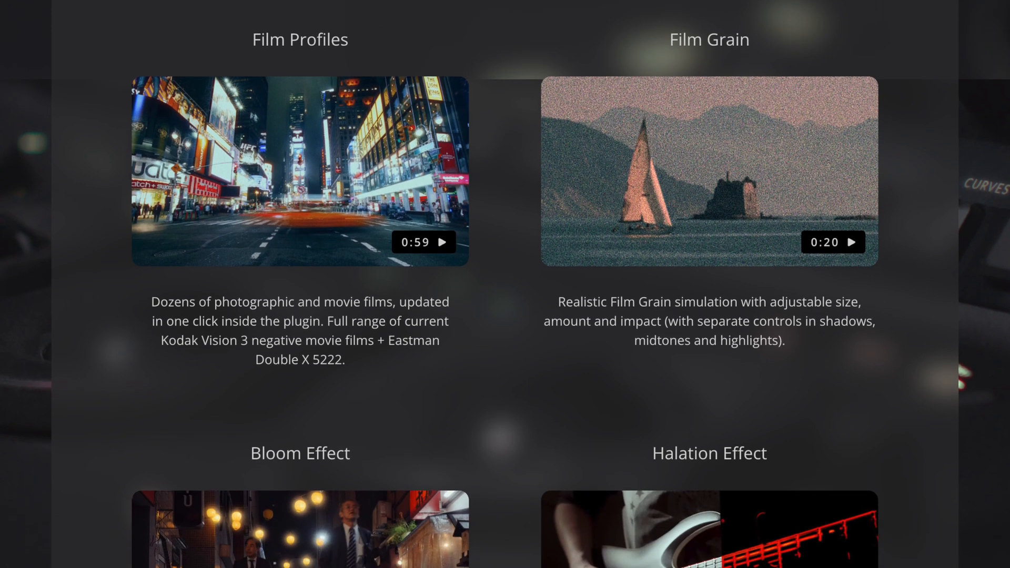
scroll("down", 3)
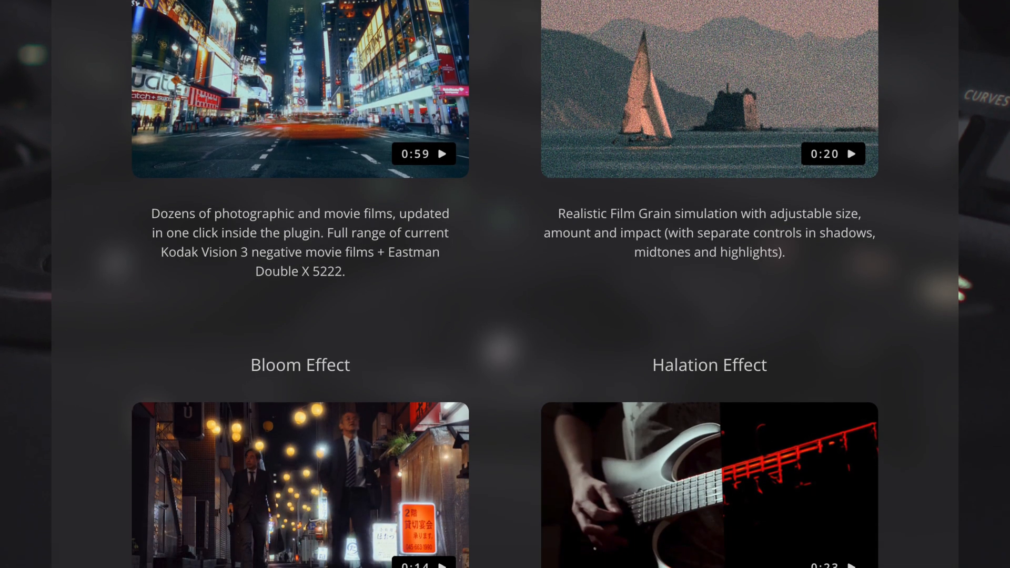
scroll("down", 3)
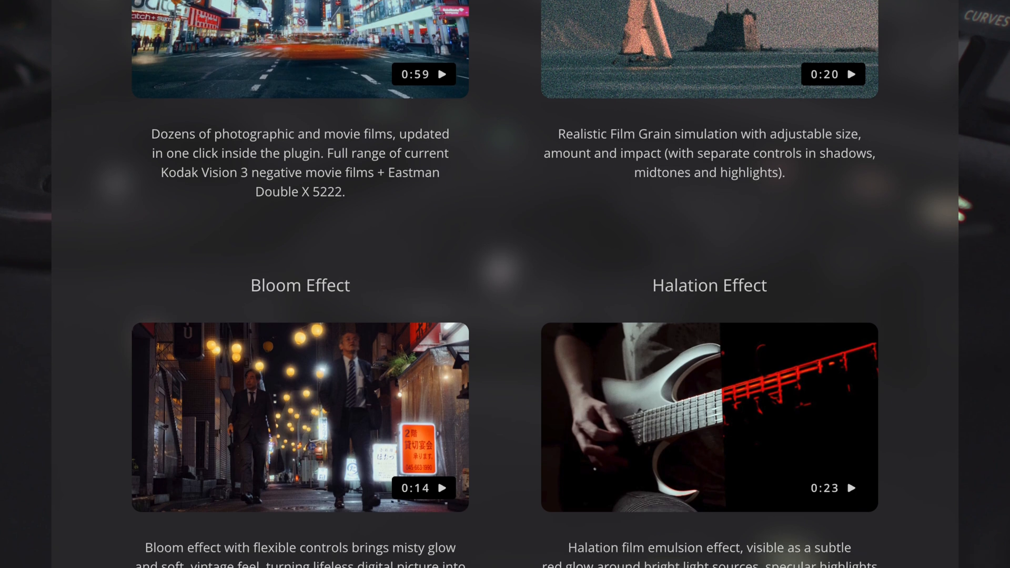
scroll("down", 3)
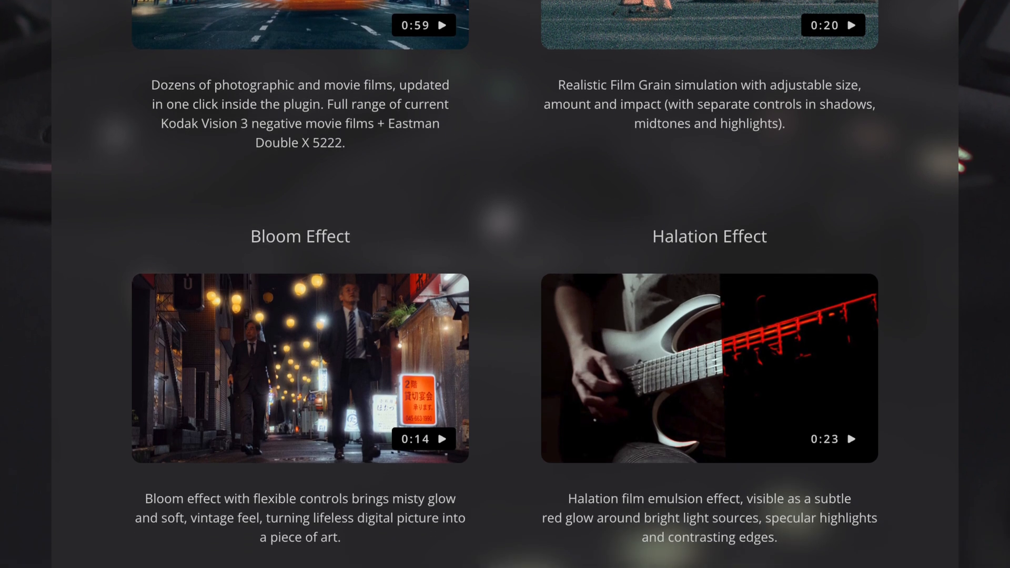
scroll("down", 3)
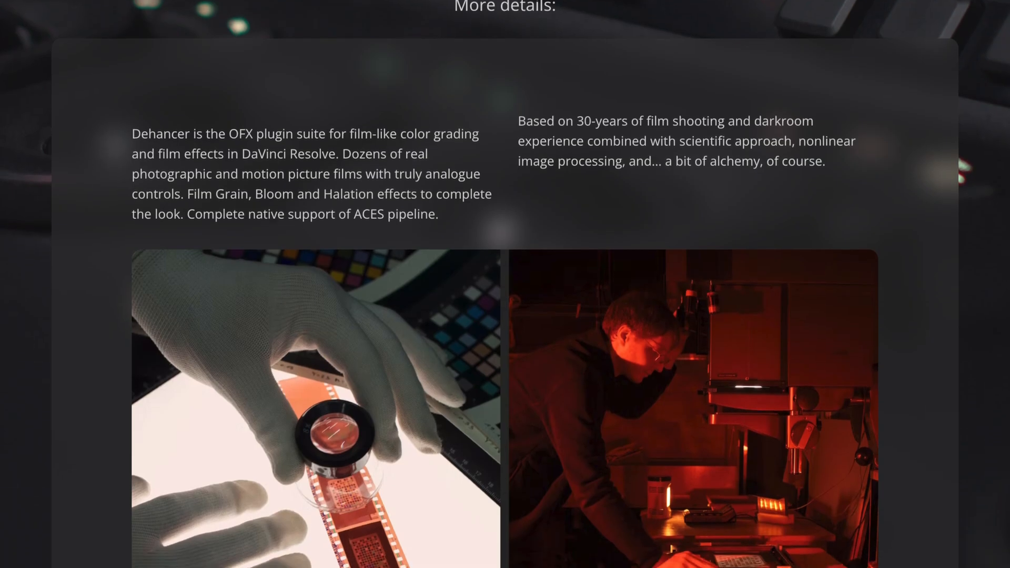
scroll("down", 3)
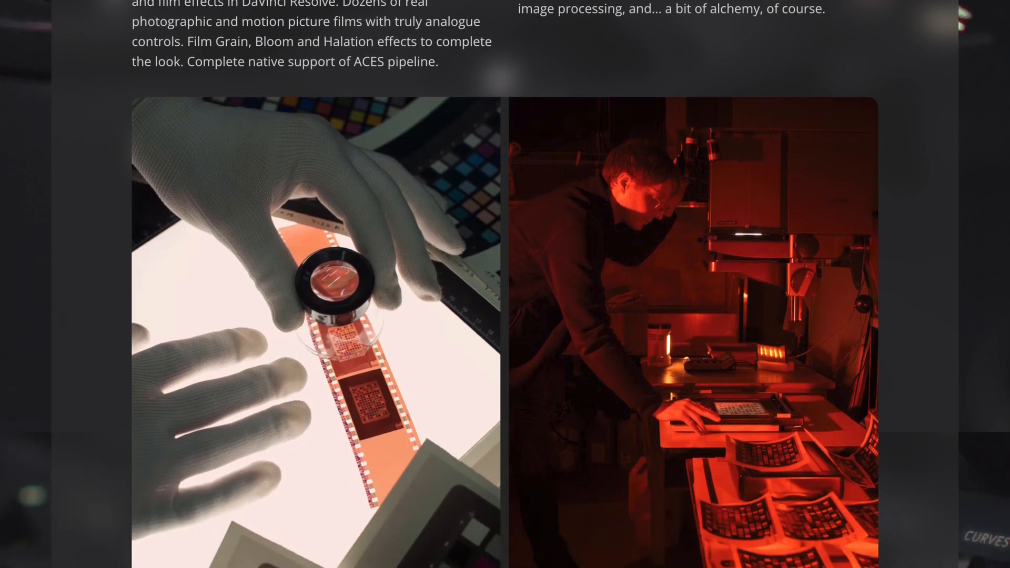
scroll("down", 3)
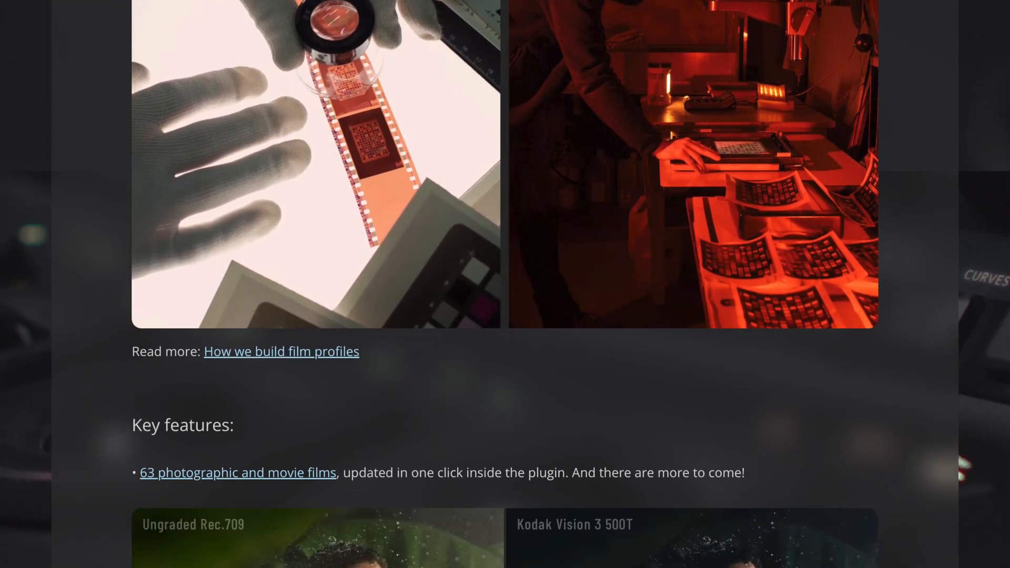
scroll("down", 3)
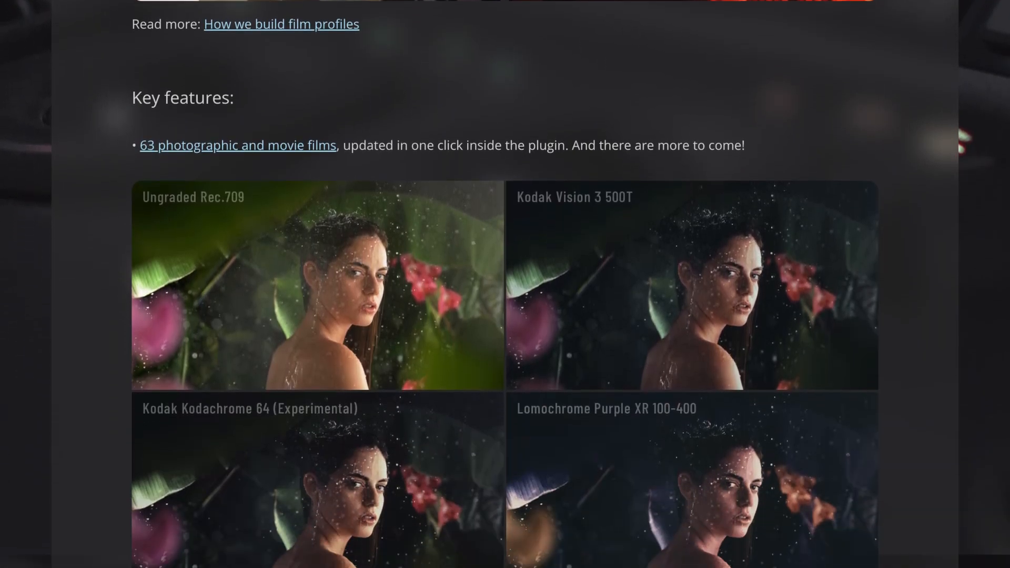
scroll("down", 3)
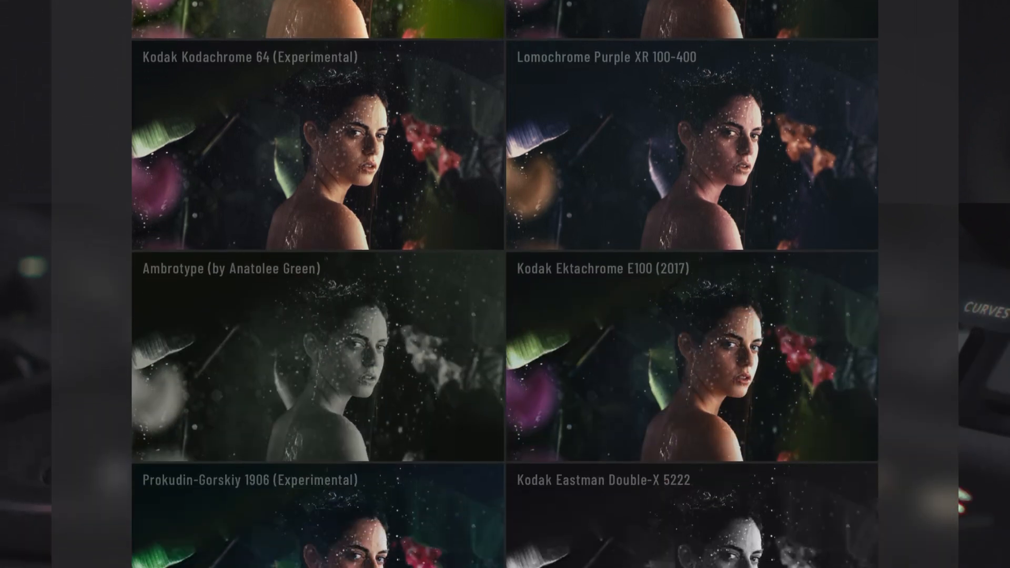
scroll("down", 3)
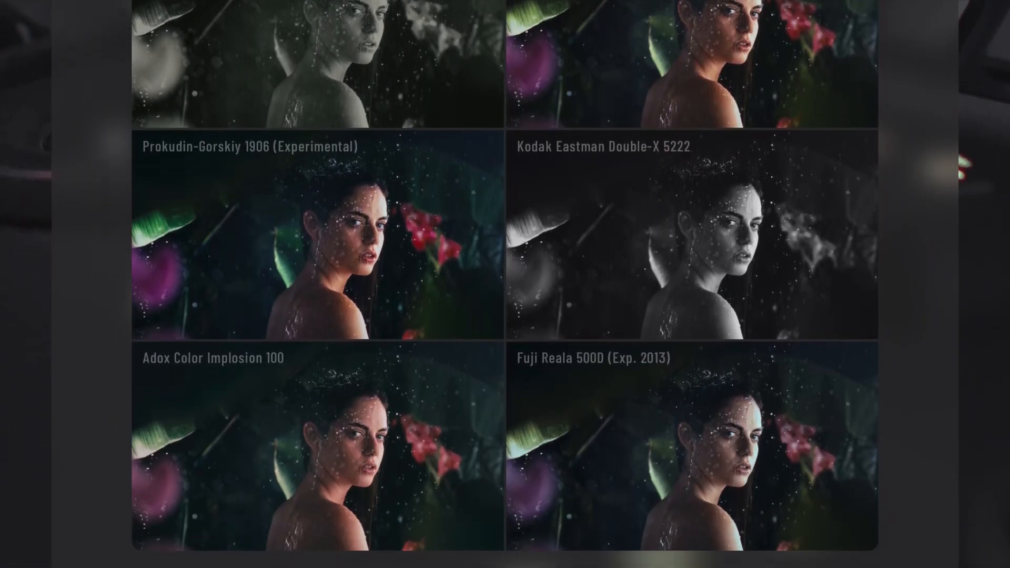
scroll("down", 3)
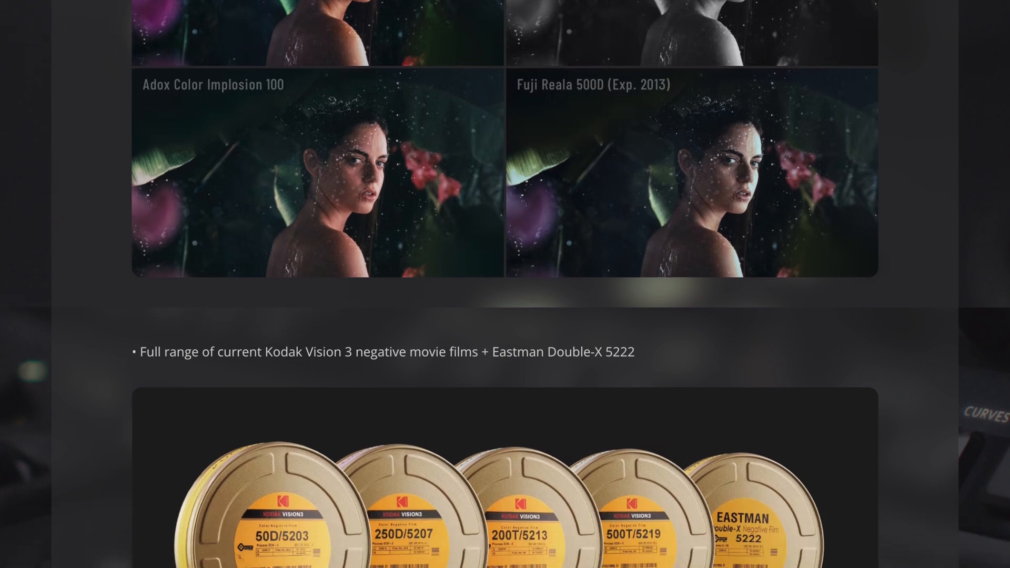
scroll("down", 3)
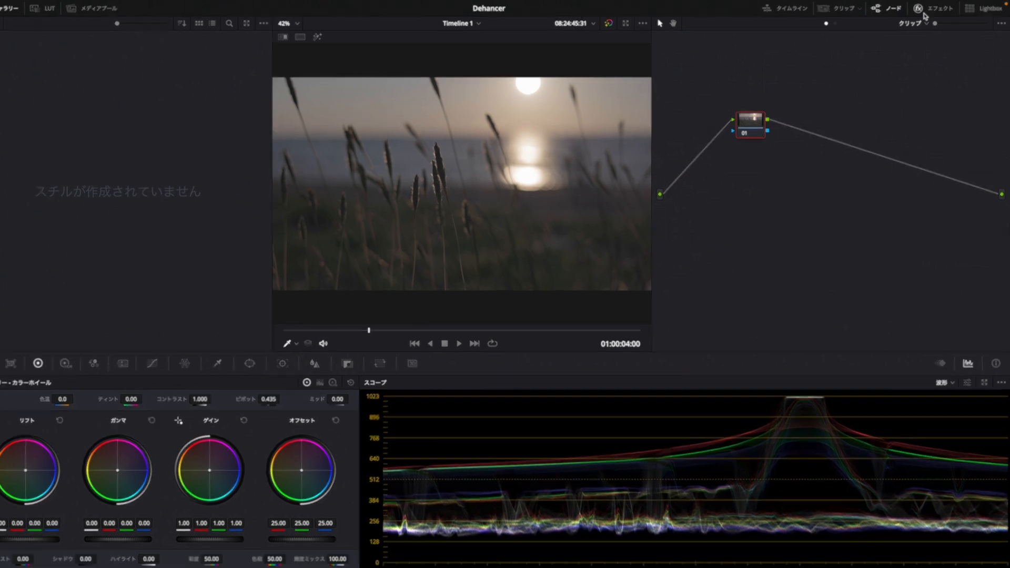
Step: Drag Dehancer Pro 6.0.0 from the Film Emulation effects onto node 01
left_click(935, 9)
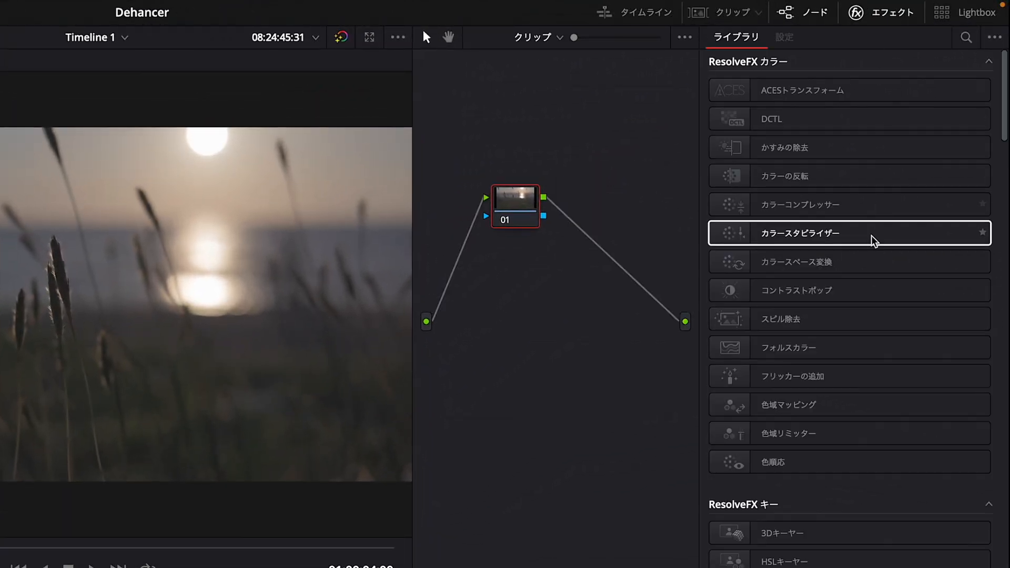
scroll("down", 3)
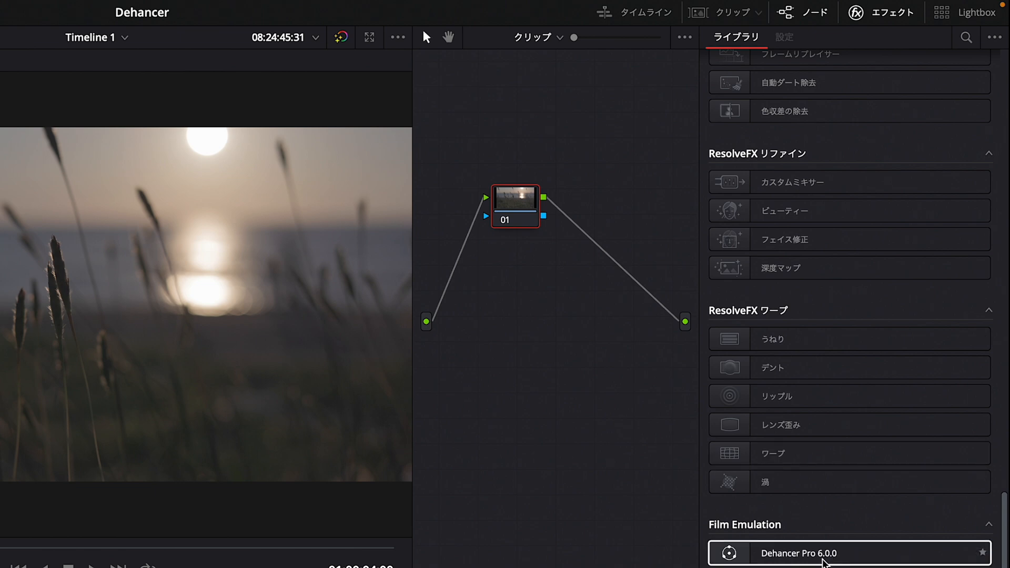
left_click(818, 554)
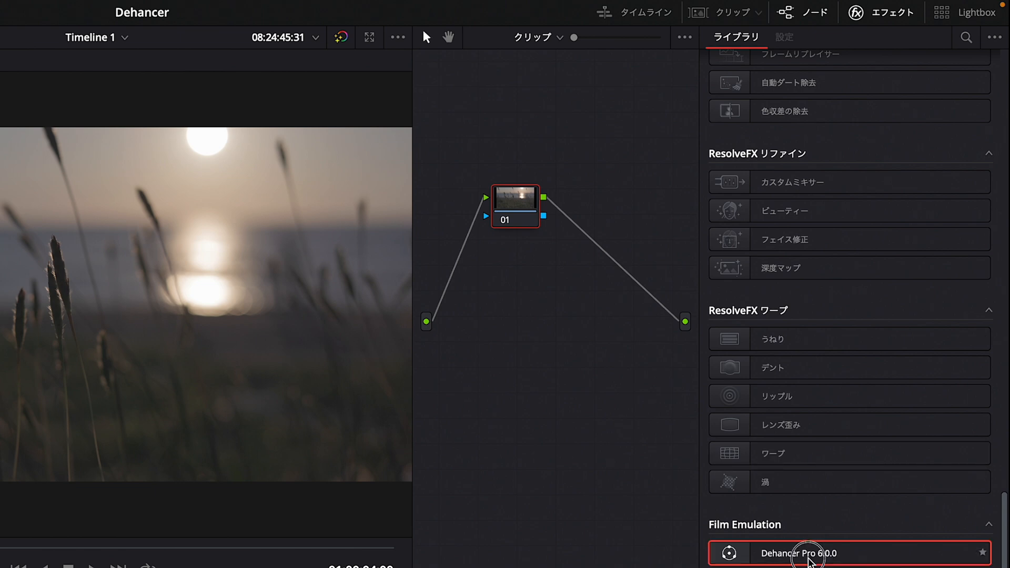
left_click_drag(799, 553, 522, 206)
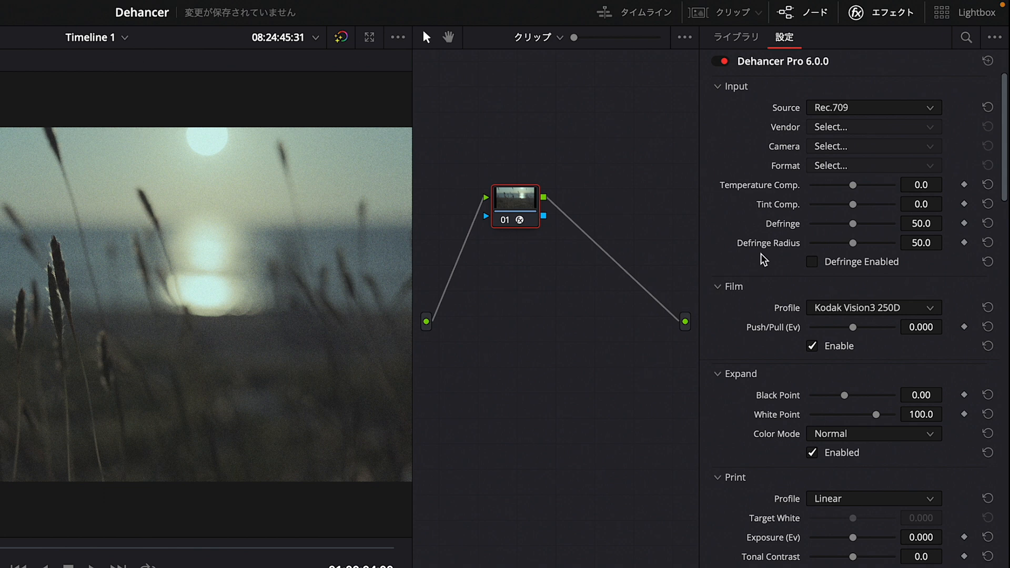
mouse_move(773, 290)
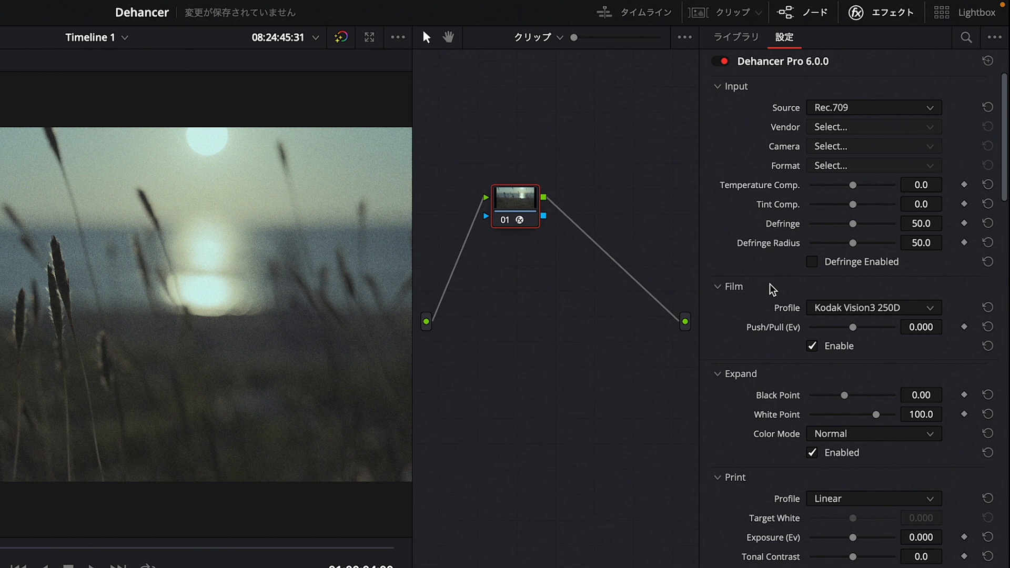
Step: Collapse all Dehancer Pro modules and reopen only the Input section
left_click(718, 86)
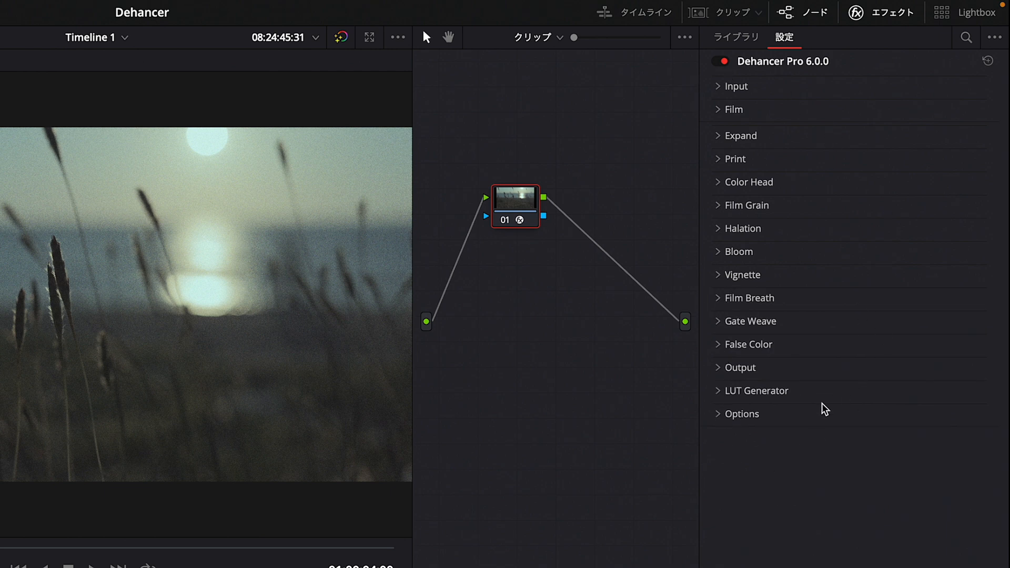
mouse_move(680, 68)
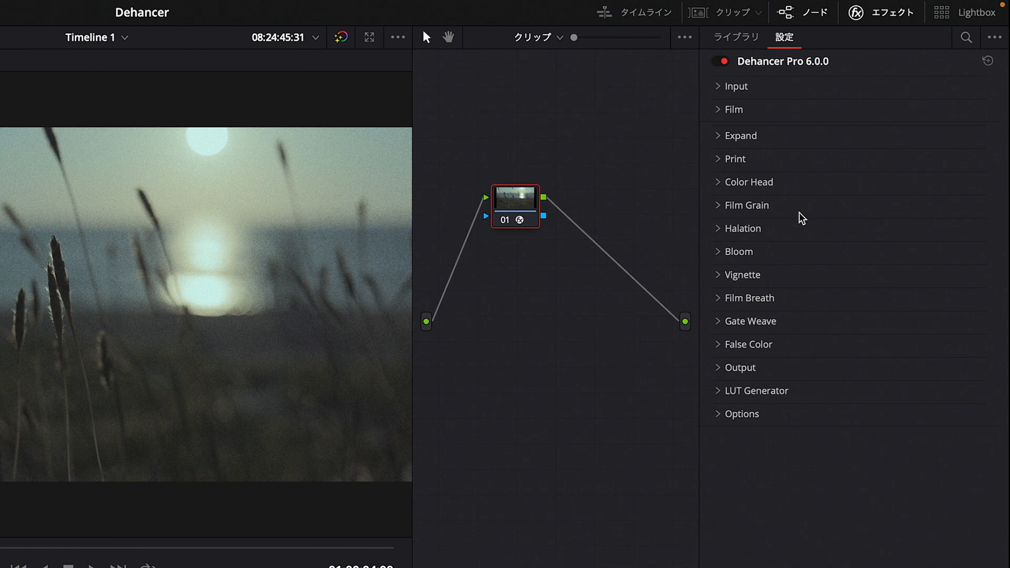
mouse_move(786, 434)
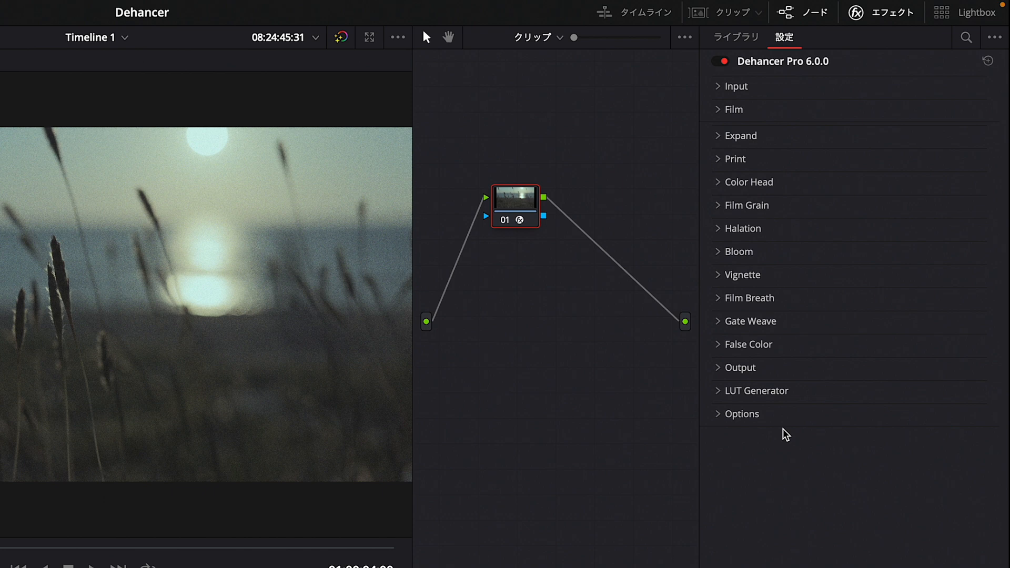
left_click(732, 86)
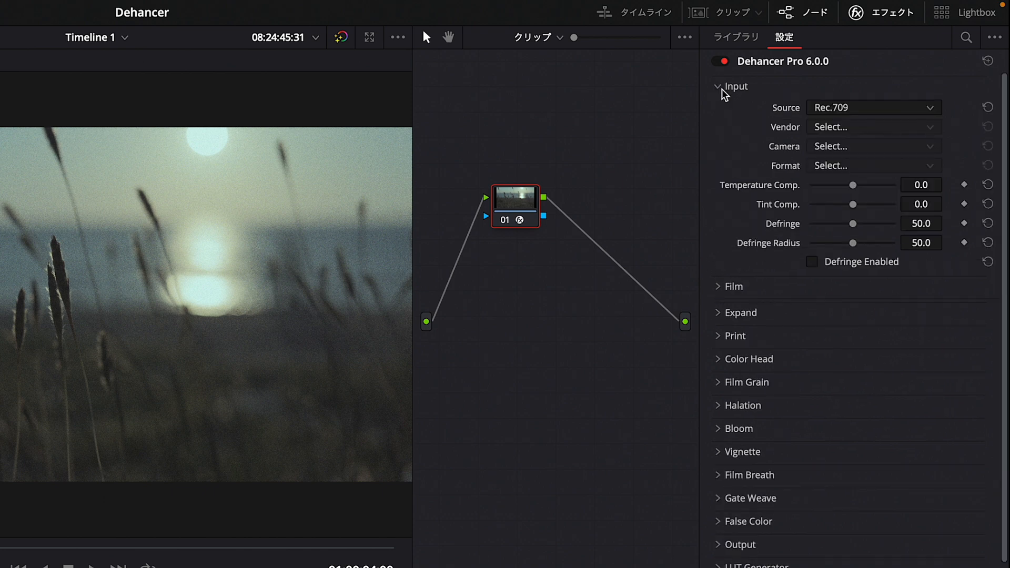
mouse_move(799, 92)
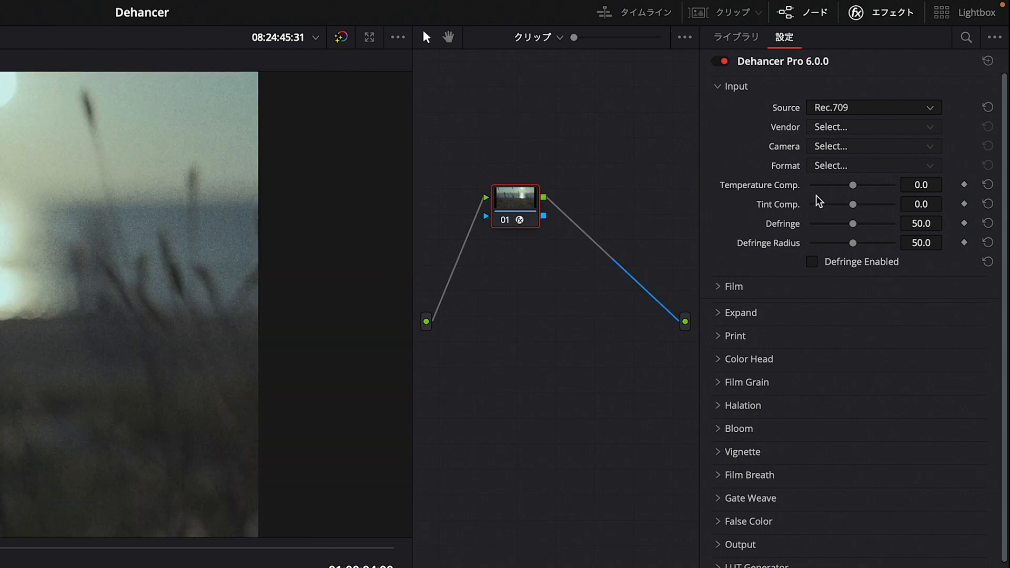
mouse_move(862, 115)
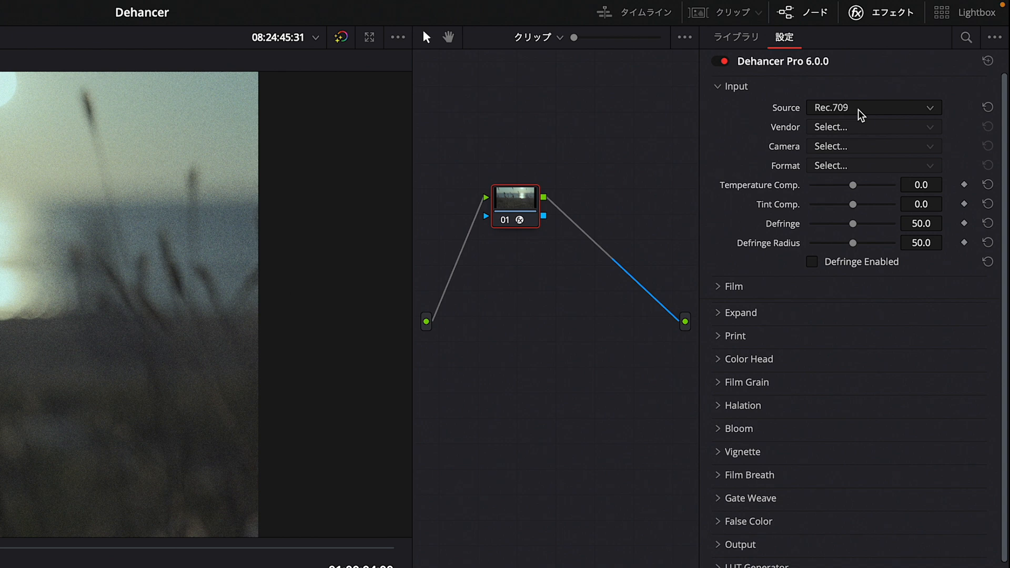
Step: Set the Dehancer input source to a Canon R6 camera in Log 3 BT.709 format
left_click(872, 108)
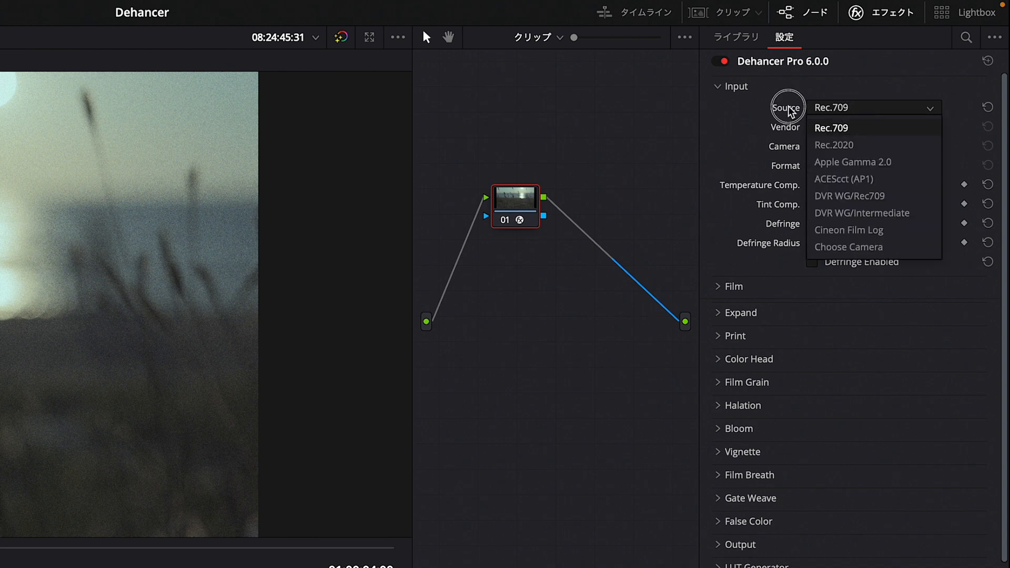
mouse_move(872, 250)
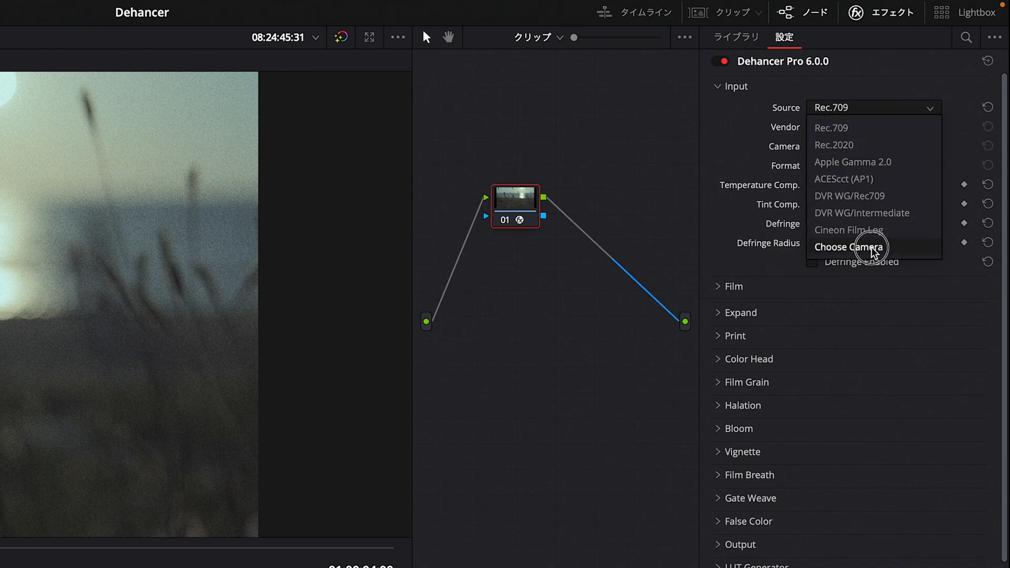
left_click(849, 247)
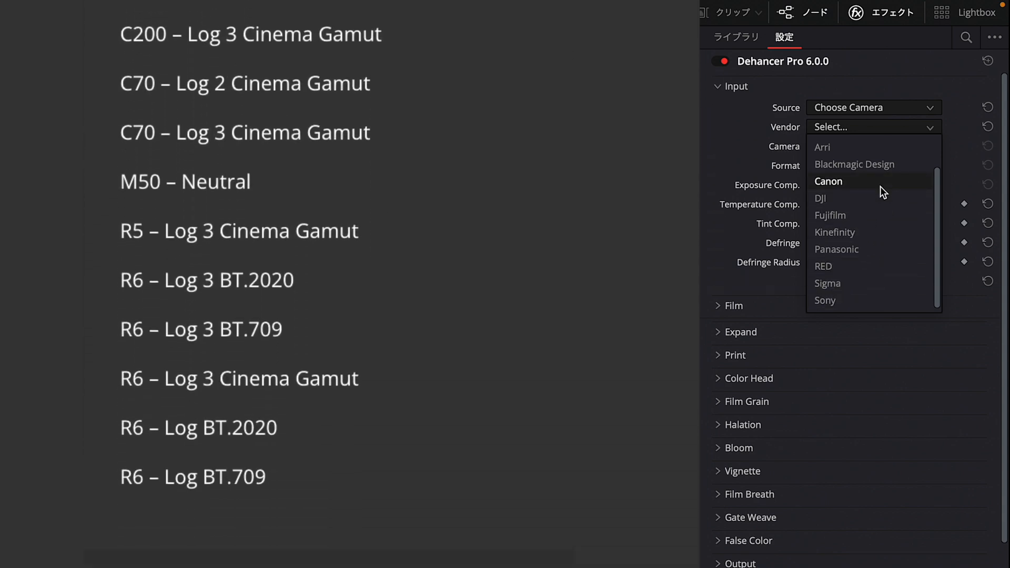
left_click(829, 181)
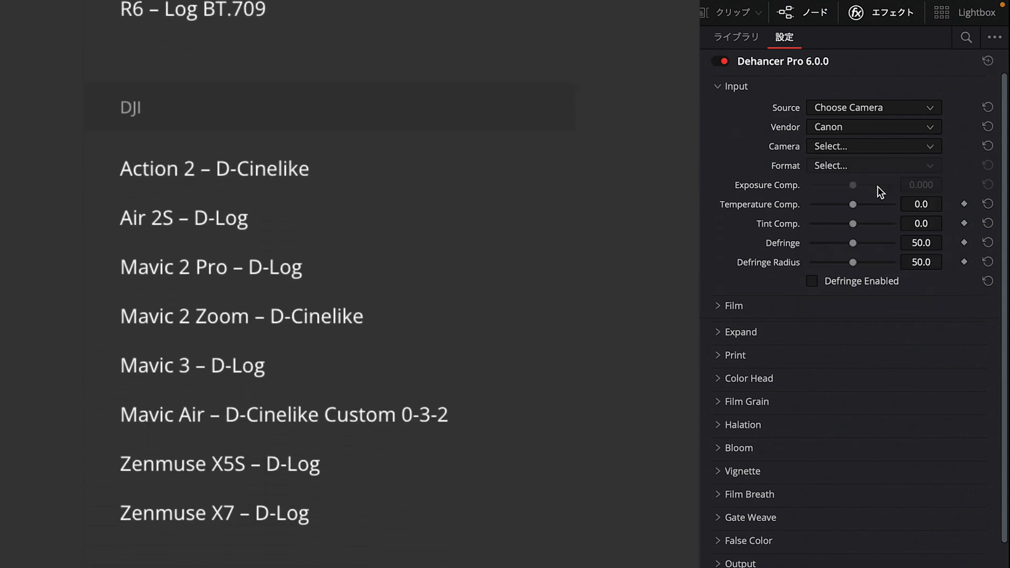
left_click(870, 146)
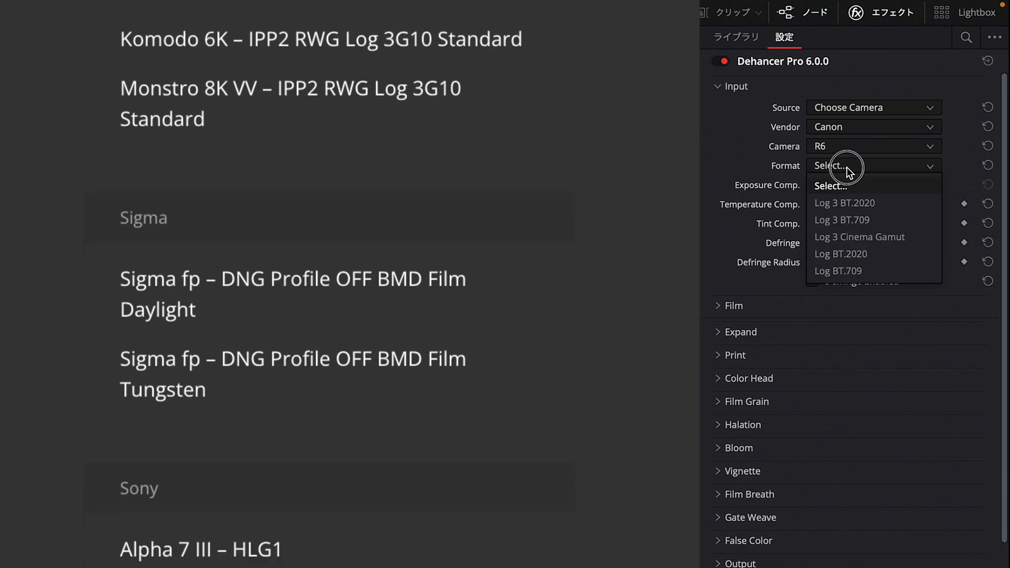
left_click(841, 220)
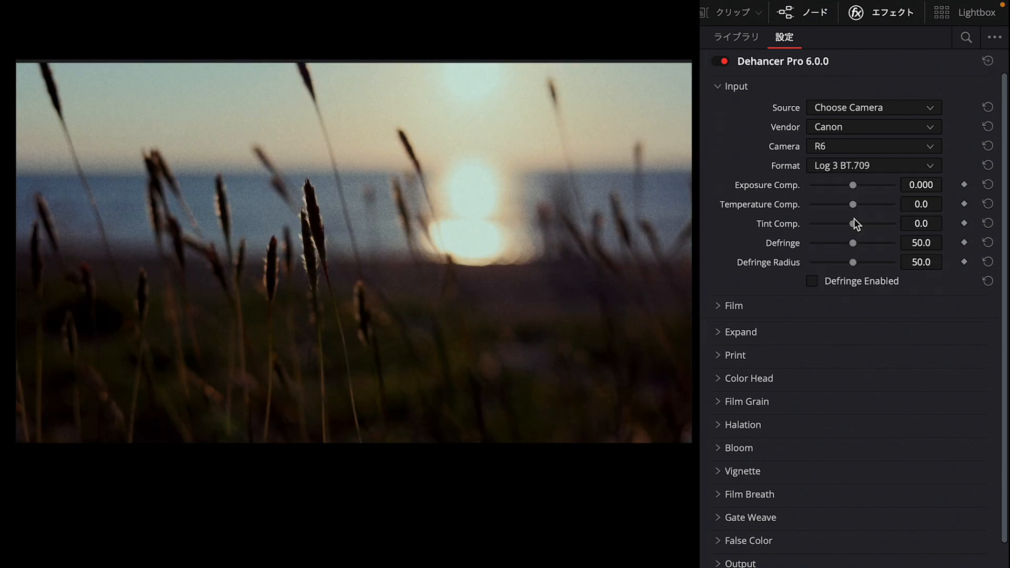
mouse_move(388, 253)
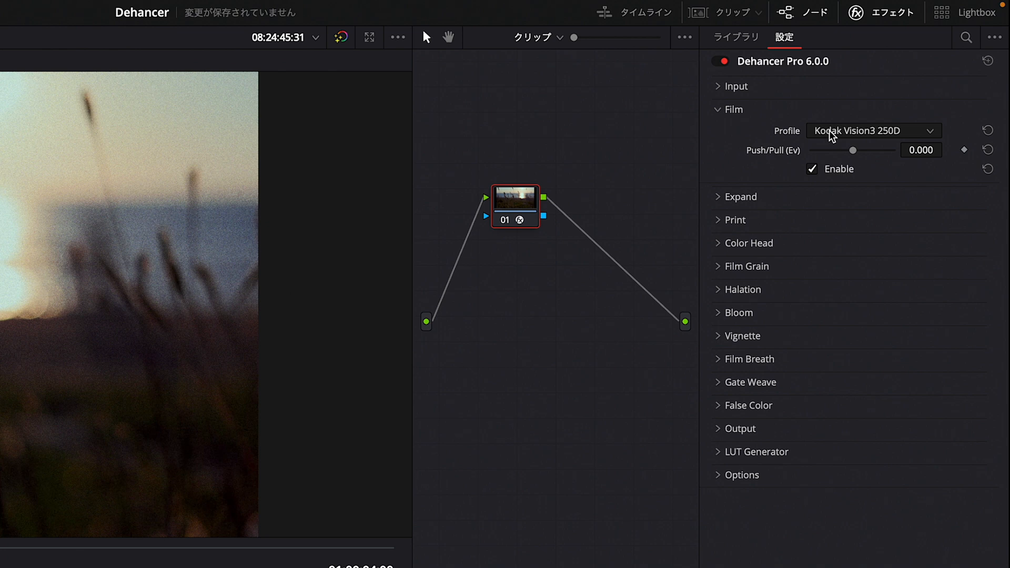
Step: Pick Kodak Vision3 200T from the Dehancer Film profile list
left_click(872, 130)
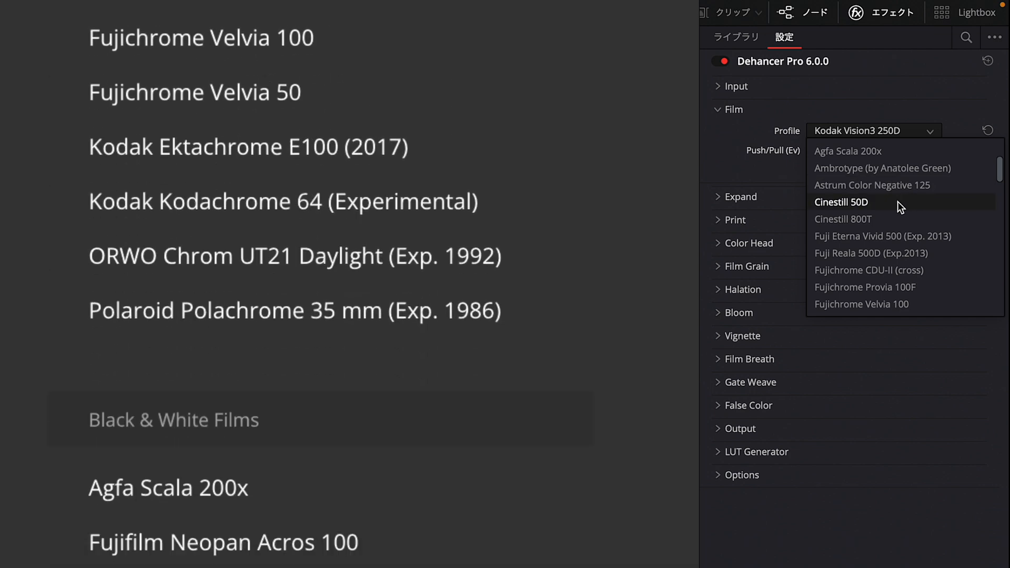
scroll("down", 3)
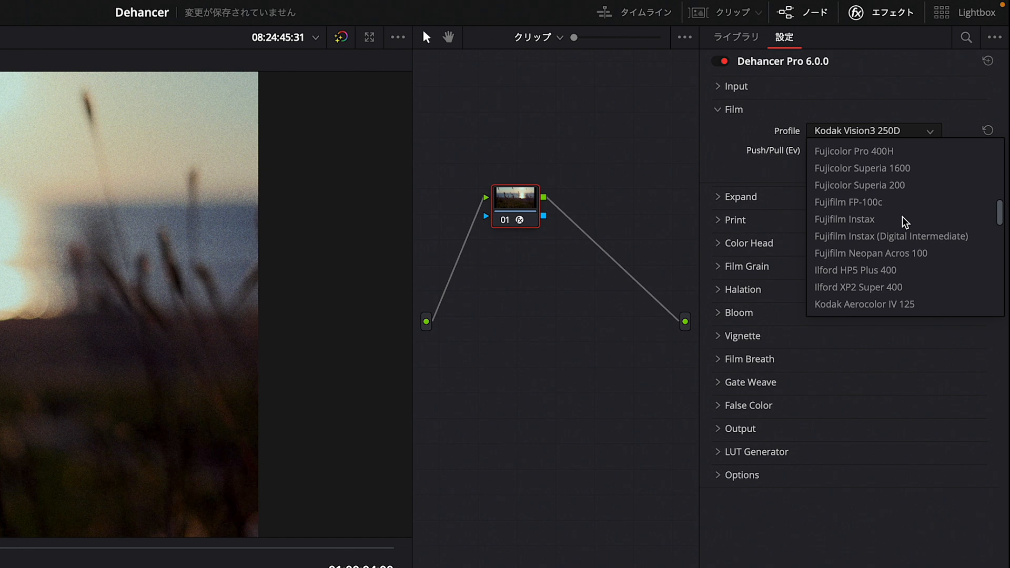
scroll("down", 3)
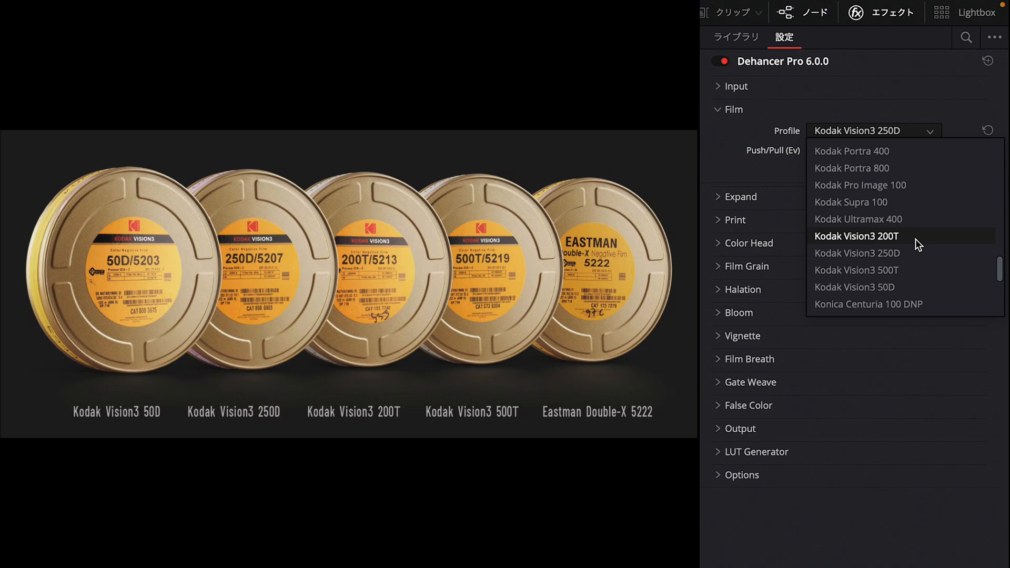
mouse_move(907, 247)
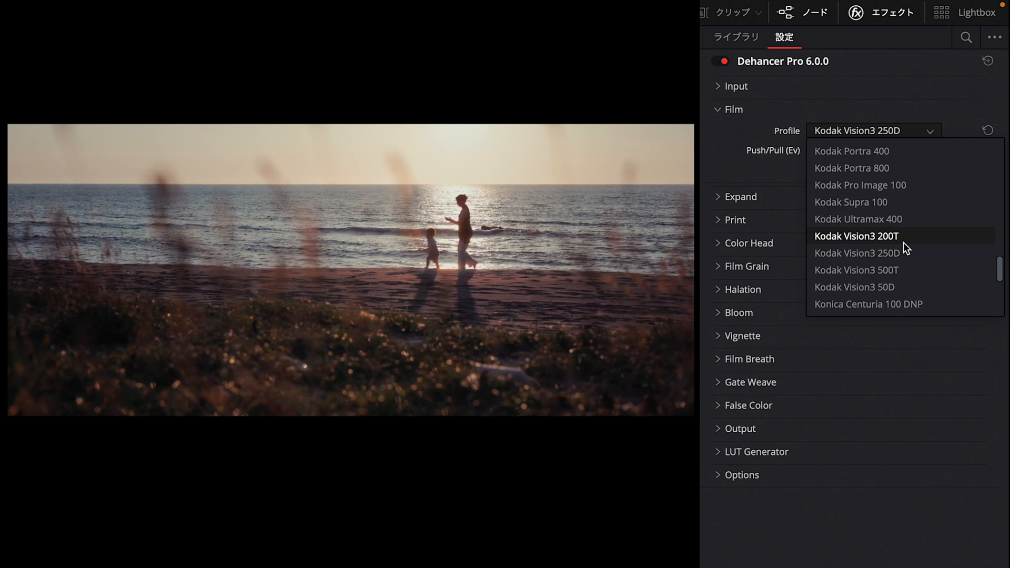
left_click(856, 236)
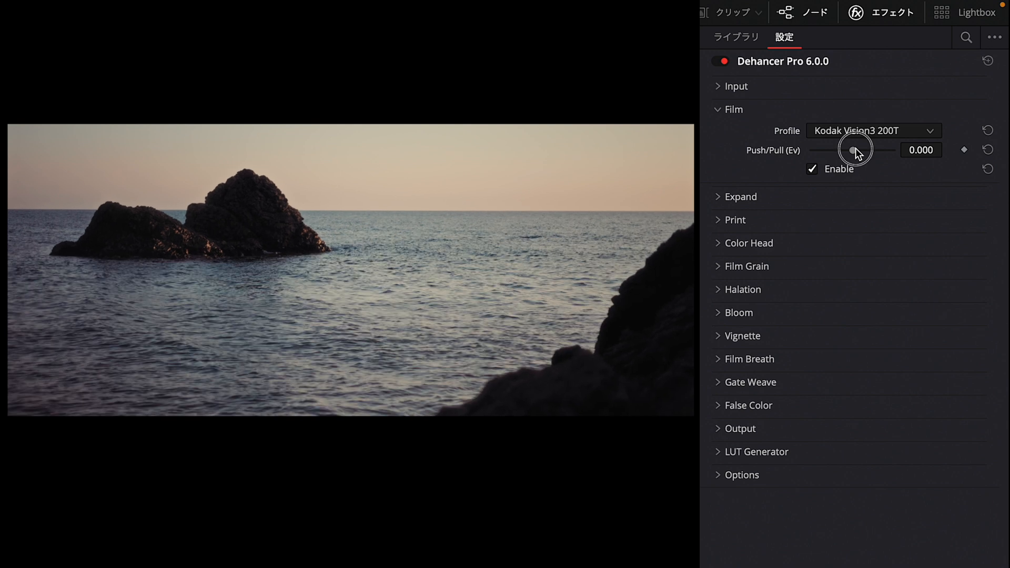
Step: Preview film Push/Pull exposure between about +0.8 and -1.2, settling near zero
left_click_drag(853, 149, 867, 150)
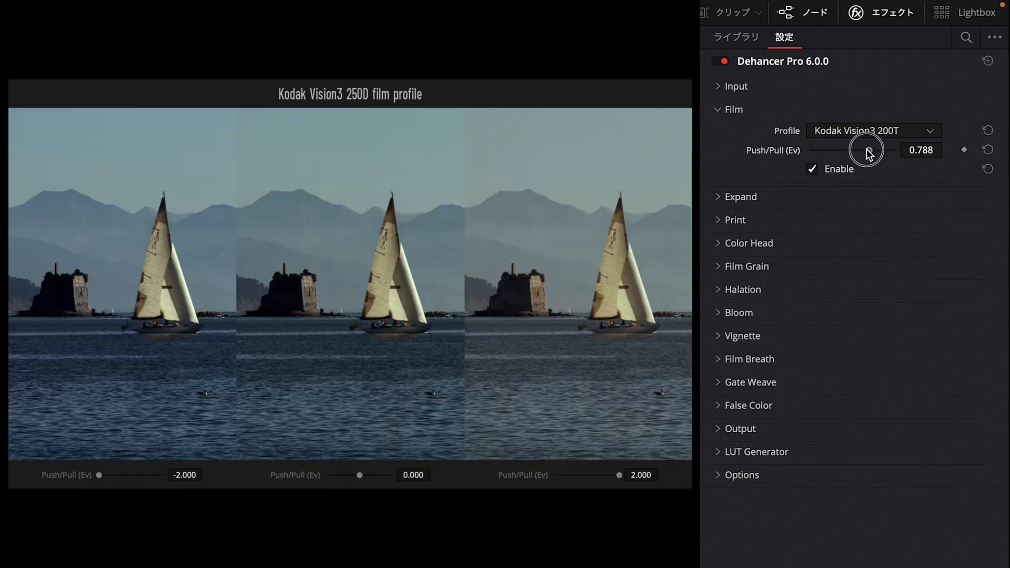
left_click_drag(867, 153, 828, 153)
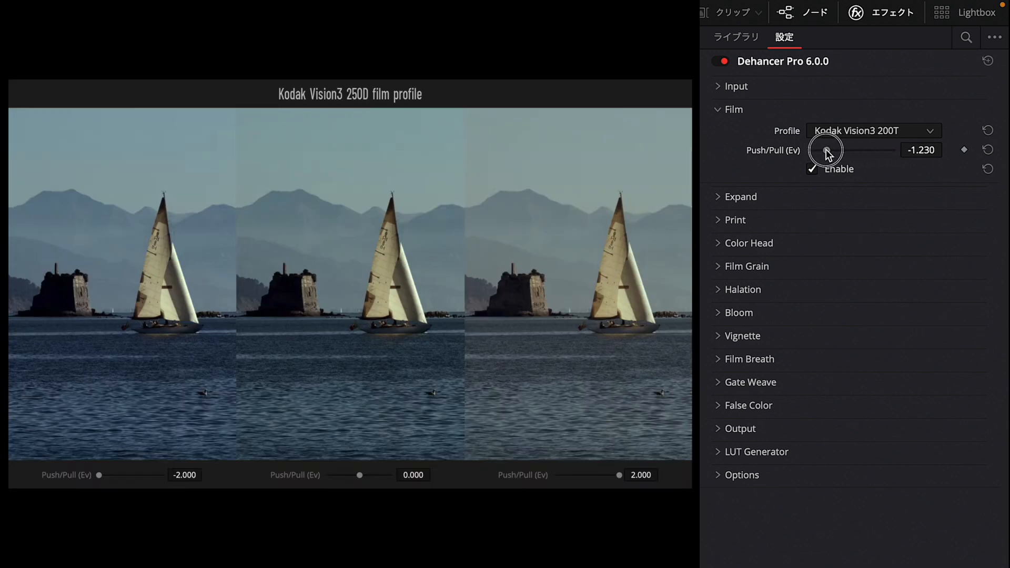
left_click_drag(827, 149, 854, 150)
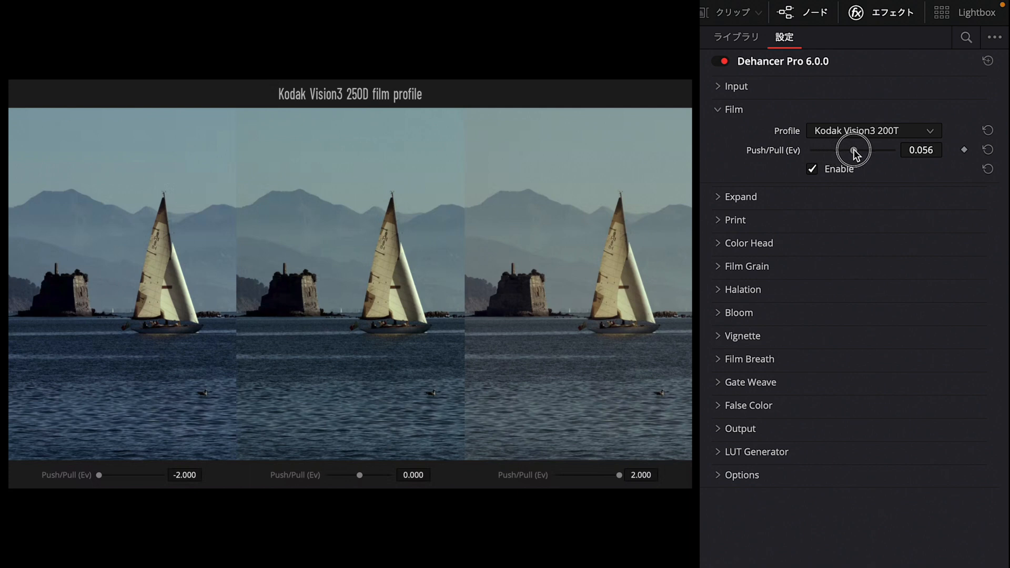
left_click_drag(852, 150, 864, 150)
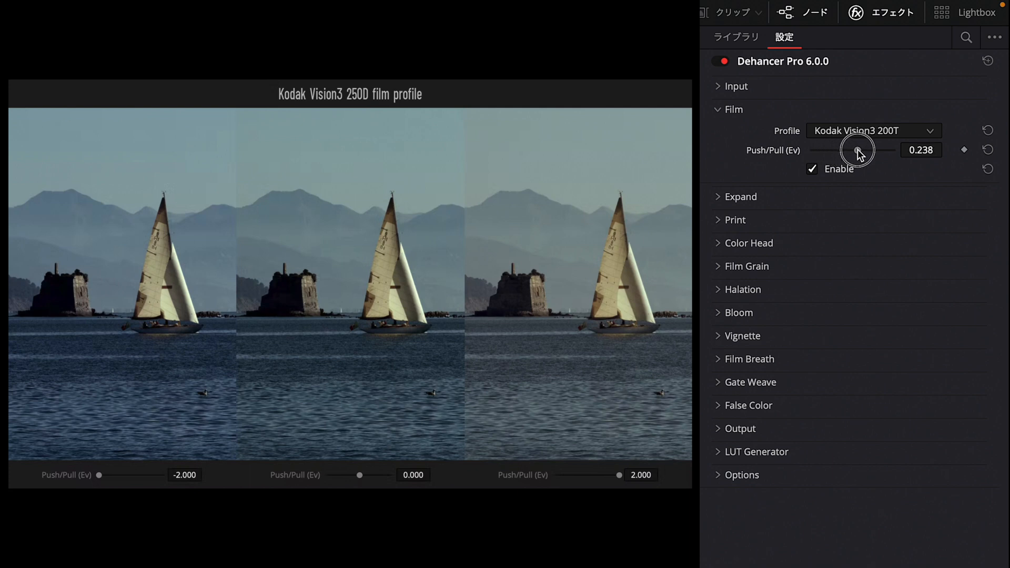
left_click_drag(857, 150, 847, 150)
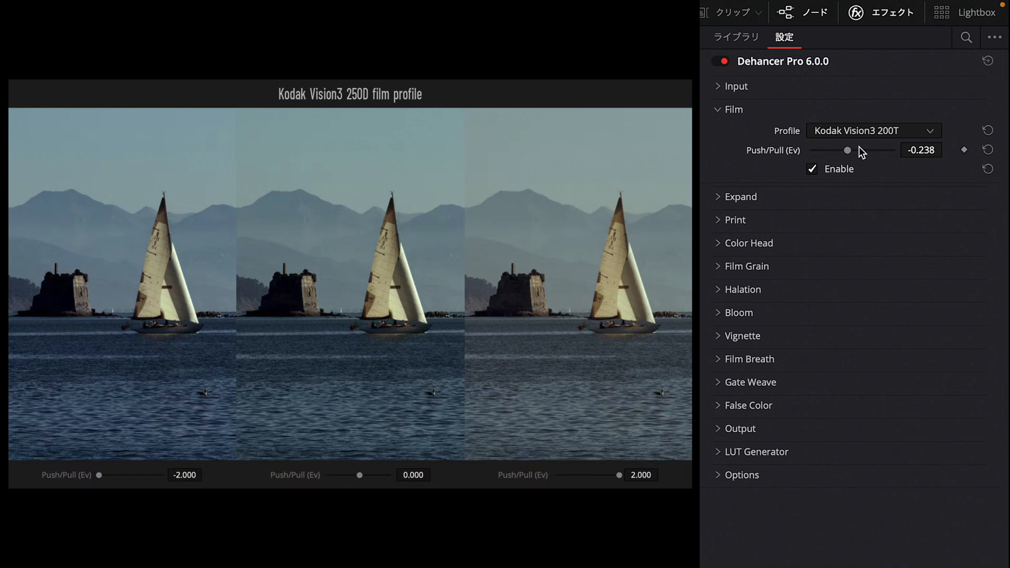
left_click_drag(848, 149, 855, 150)
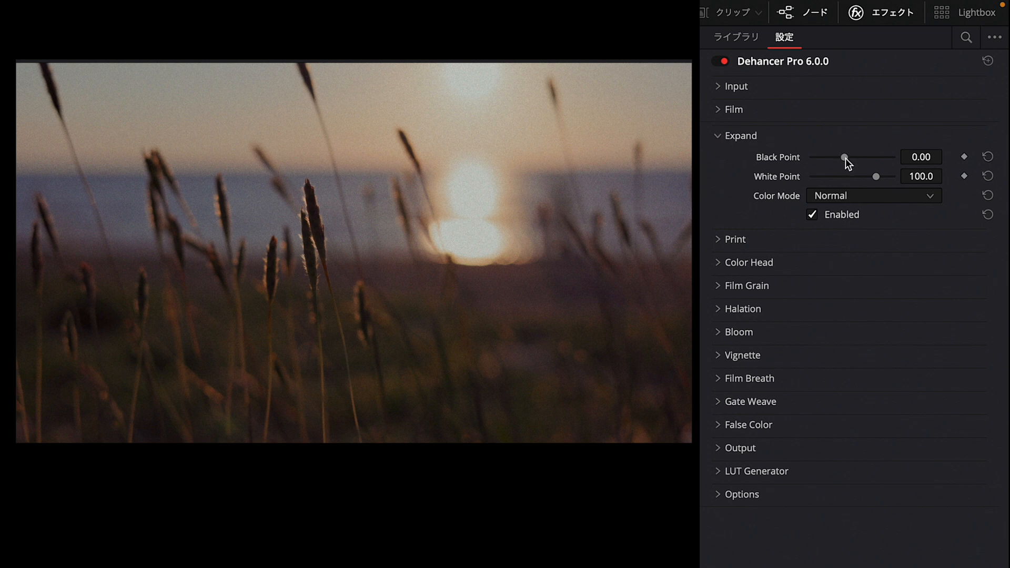
Step: Set the Expand black point around 5.7 and lower the white point to about 95
left_click_drag(844, 158, 858, 158)
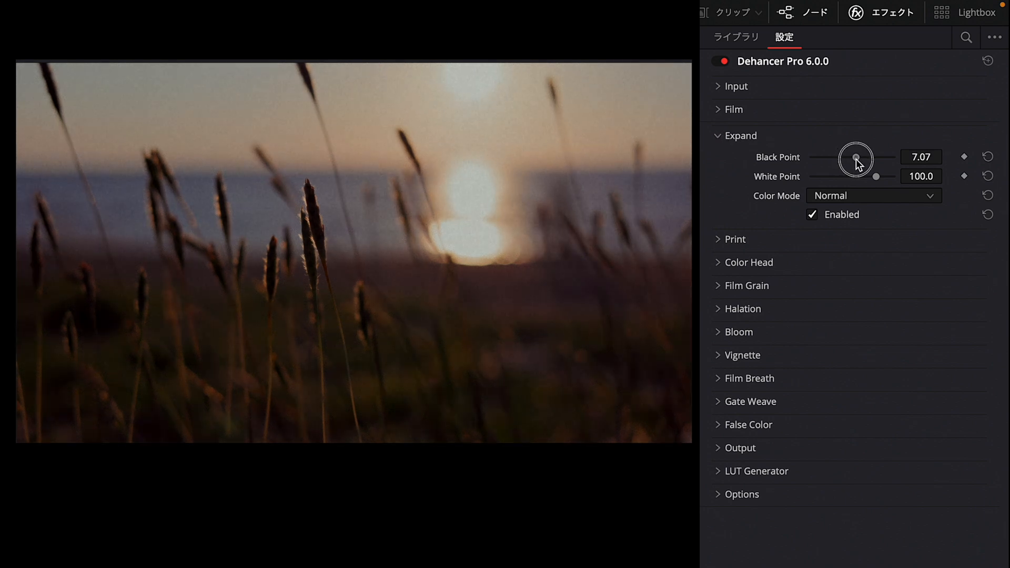
left_click_drag(859, 159, 847, 159)
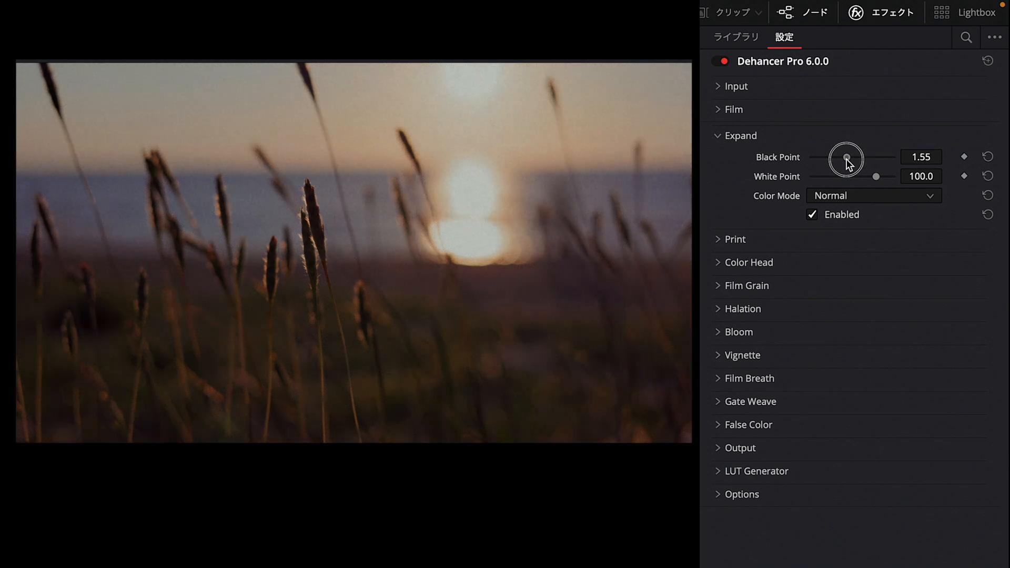
left_click_drag(845, 159, 853, 158)
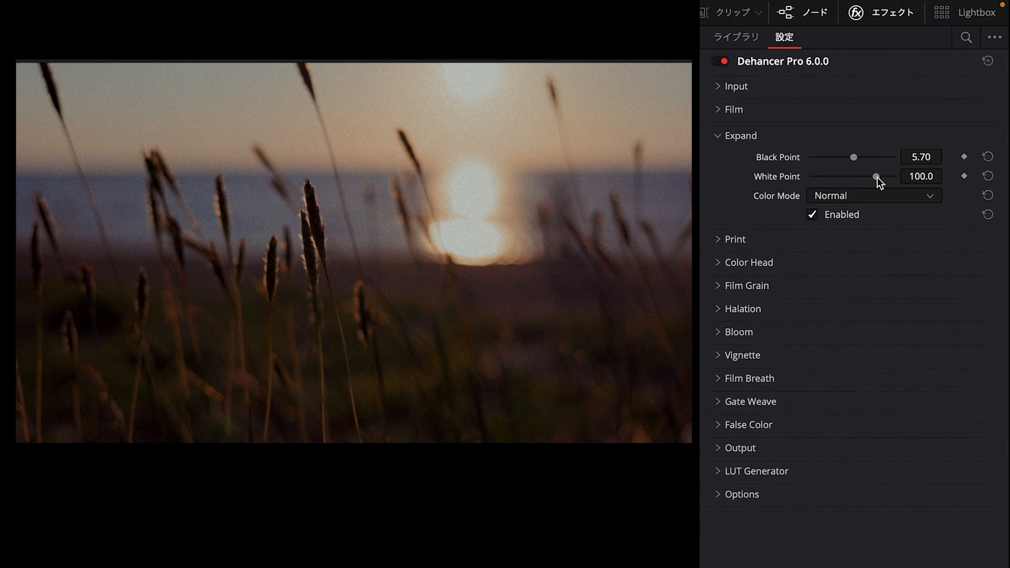
left_click_drag(876, 177, 870, 177)
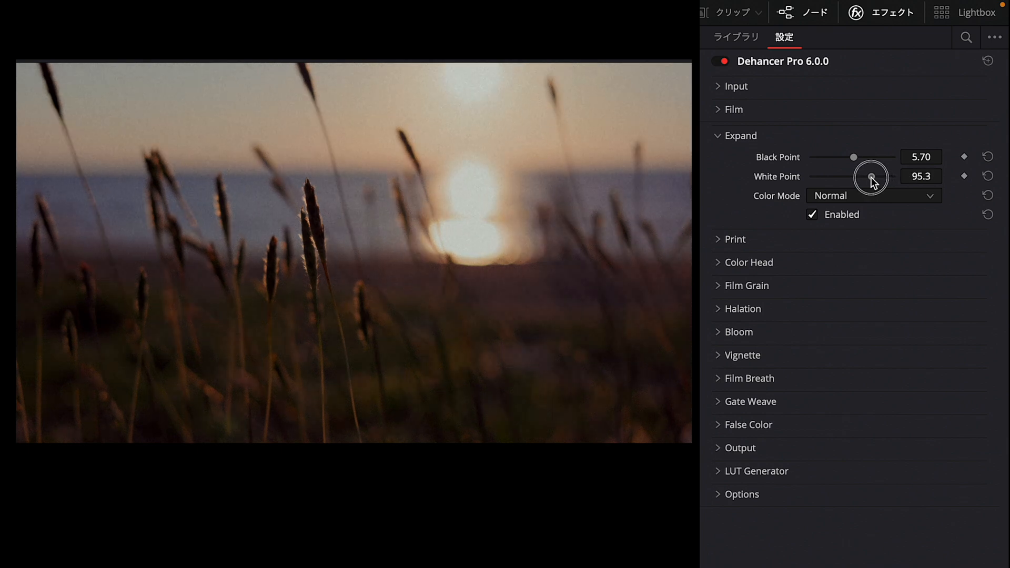
left_click_drag(877, 176, 868, 176)
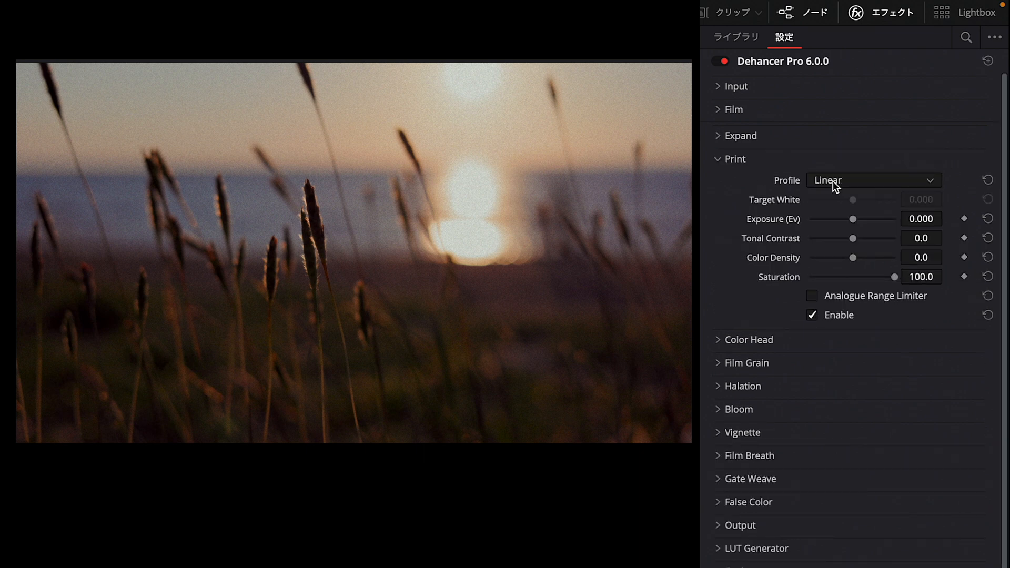
Step: Choose Kodak 2383 Print Film from the Print profile dropdown
left_click(873, 180)
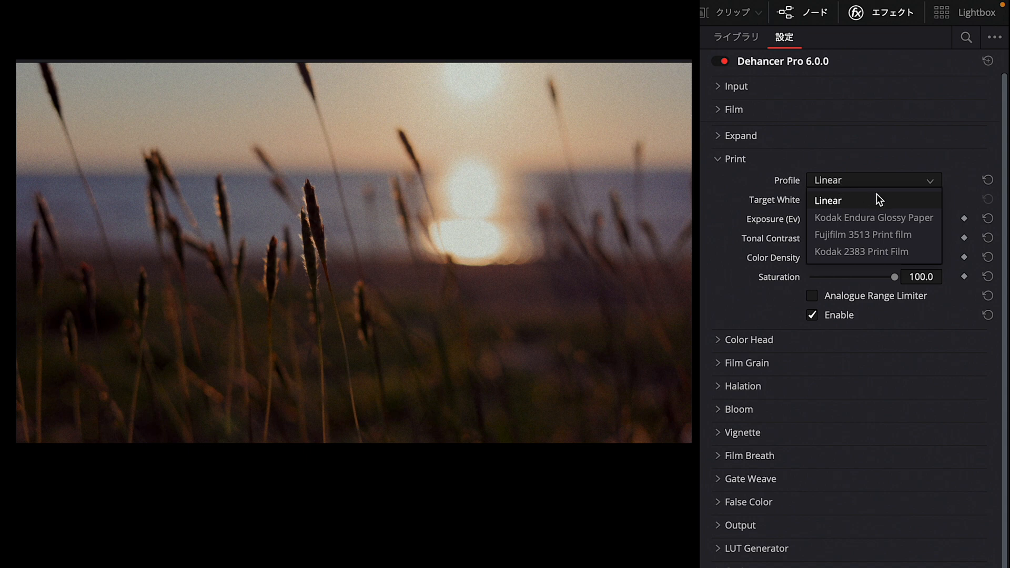
mouse_move(873, 218)
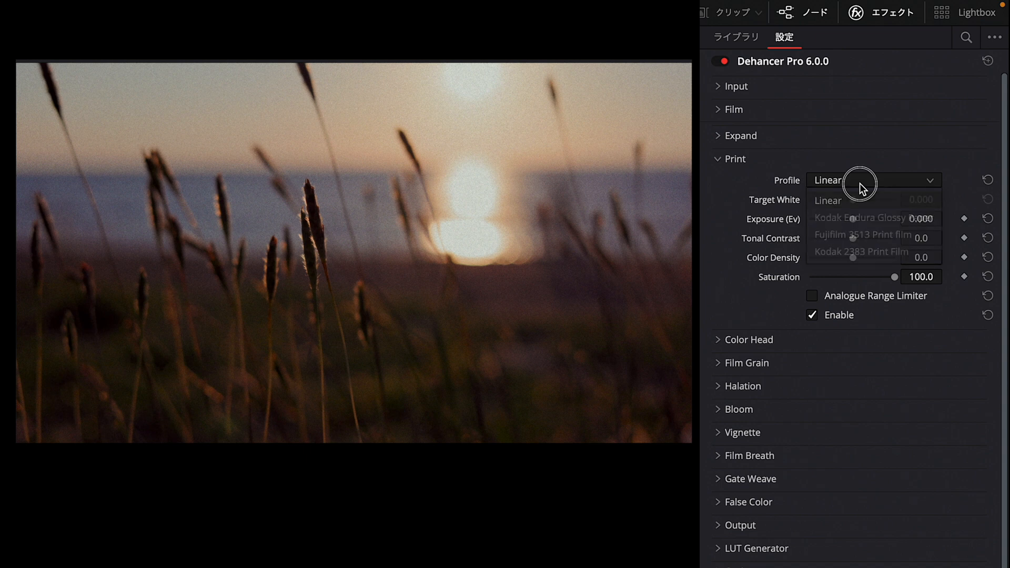
left_click(872, 180)
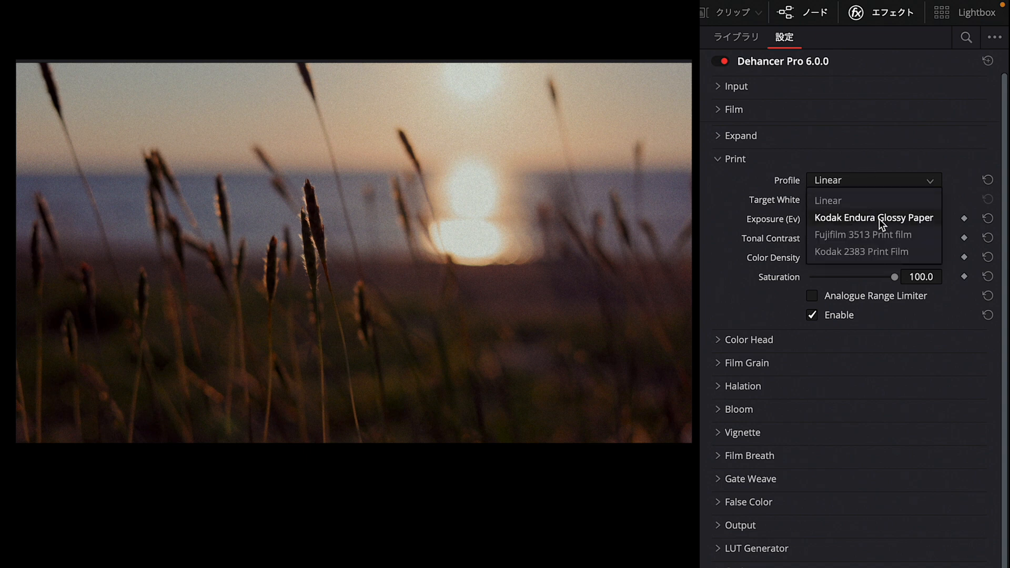
mouse_move(861, 252)
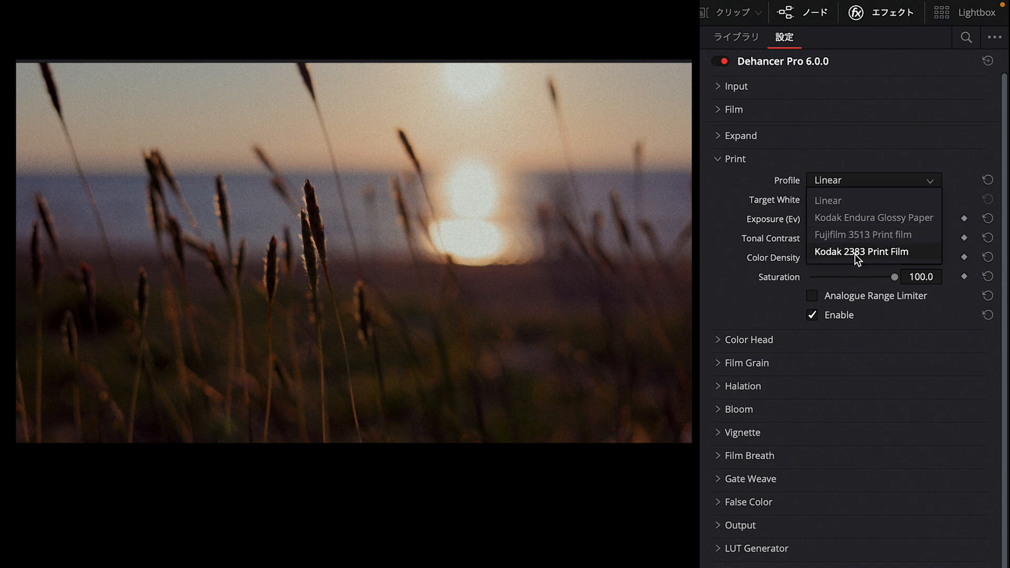
left_click(862, 252)
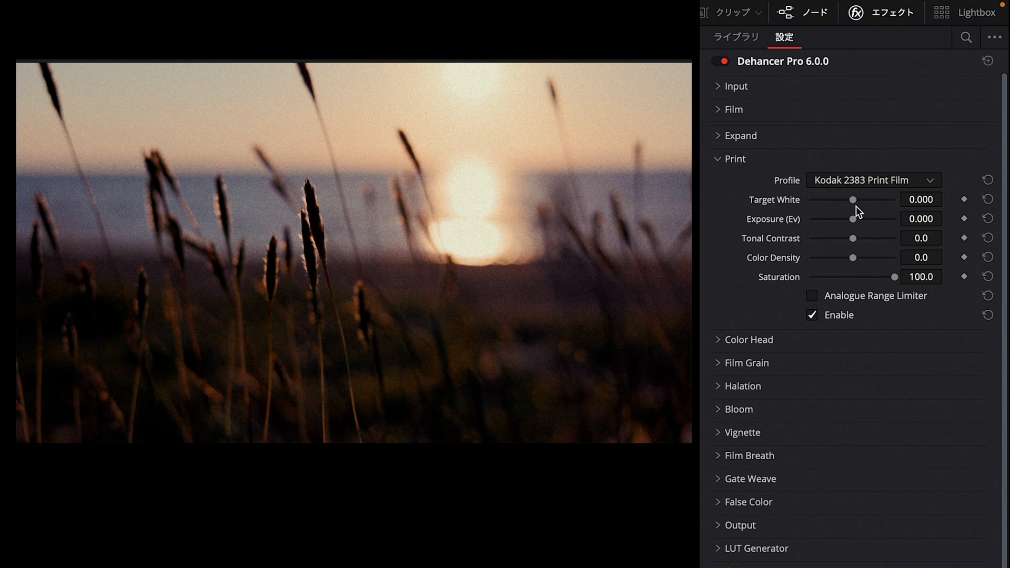
mouse_move(859, 205)
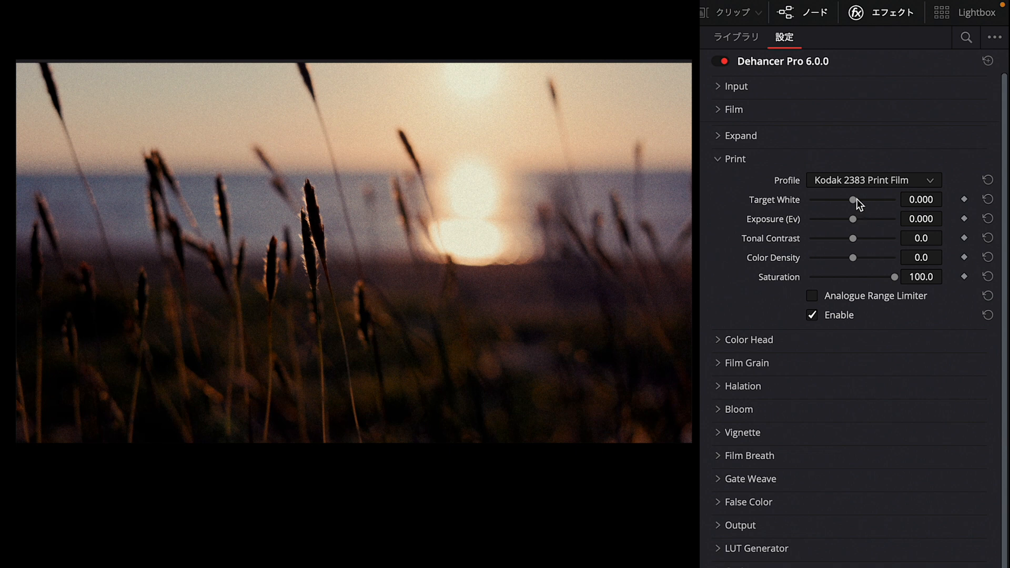
mouse_move(856, 236)
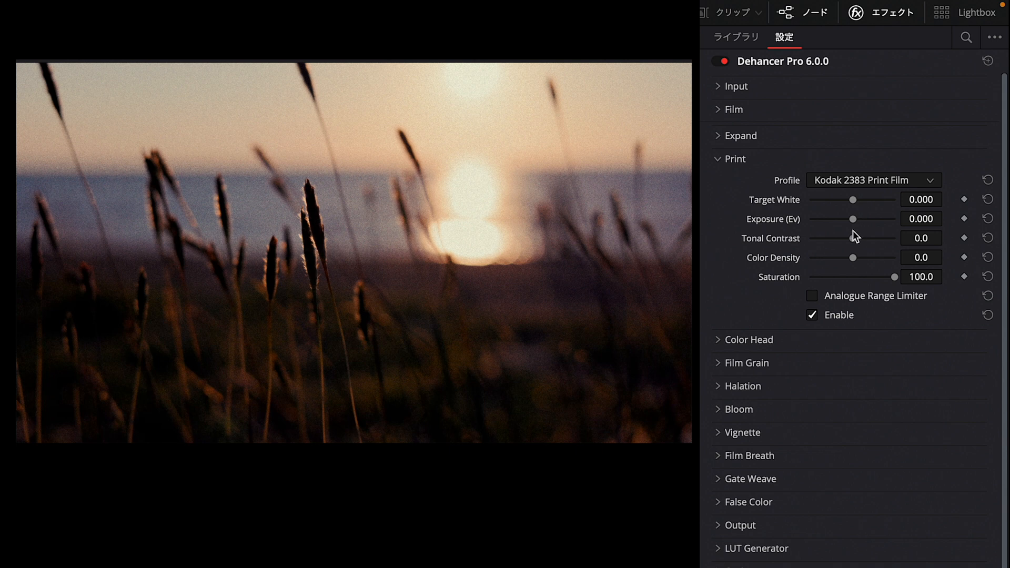
mouse_move(858, 263)
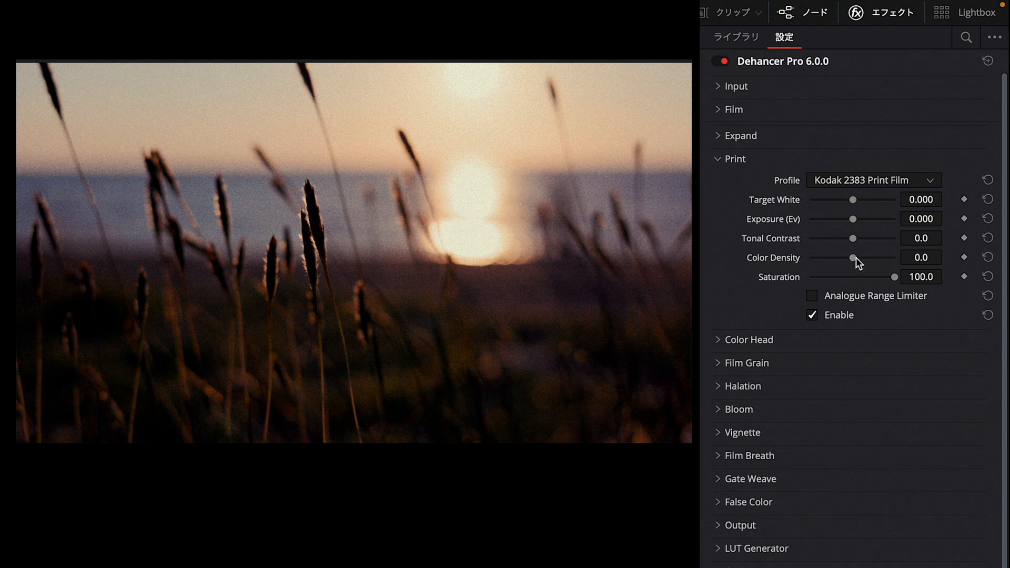
mouse_move(862, 264)
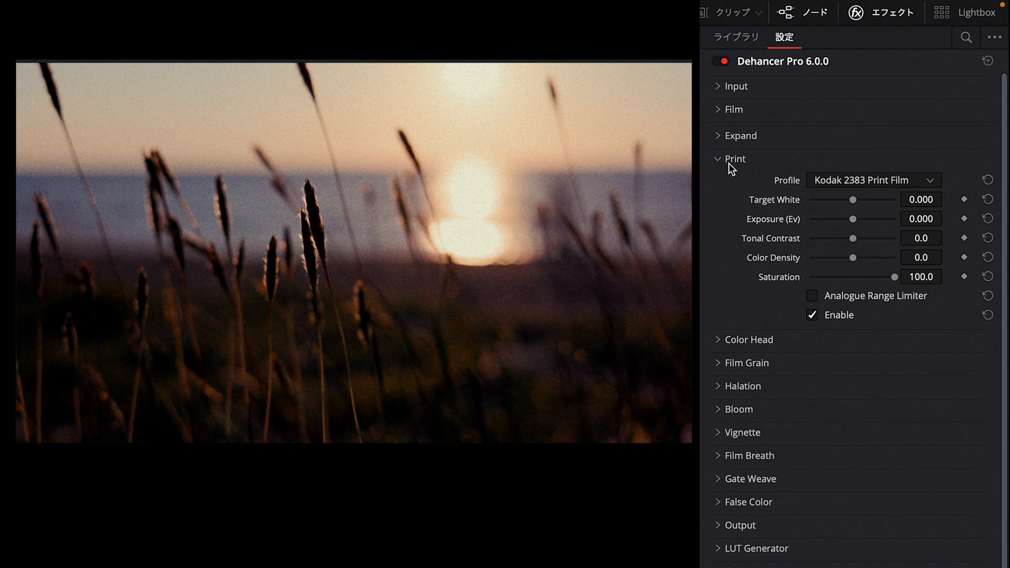
Step: Expand the Color Head module, showing Yellow-Blue, Magenta-Green and Cyan-Red at 0
left_click(733, 158)
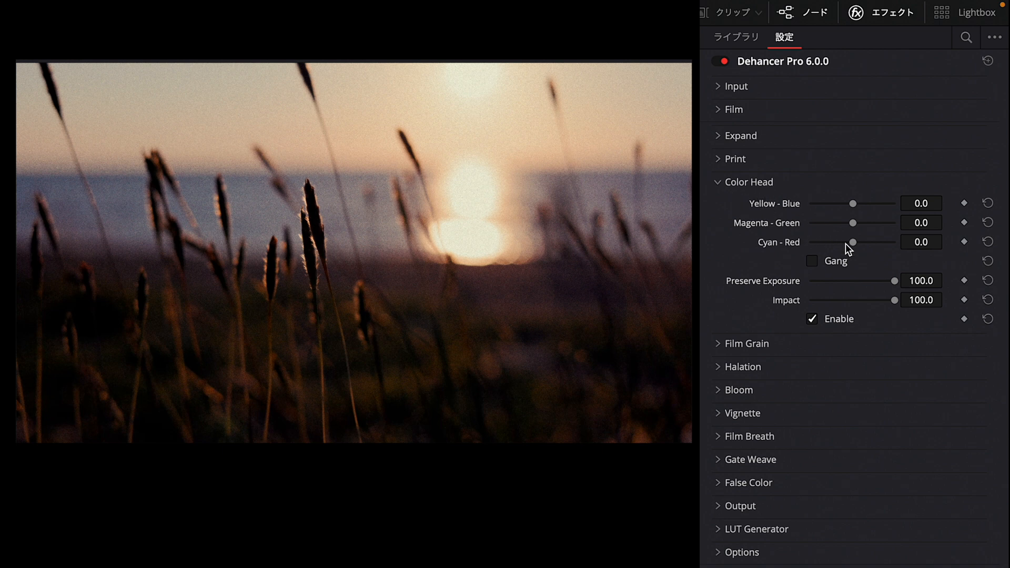
mouse_move(846, 229)
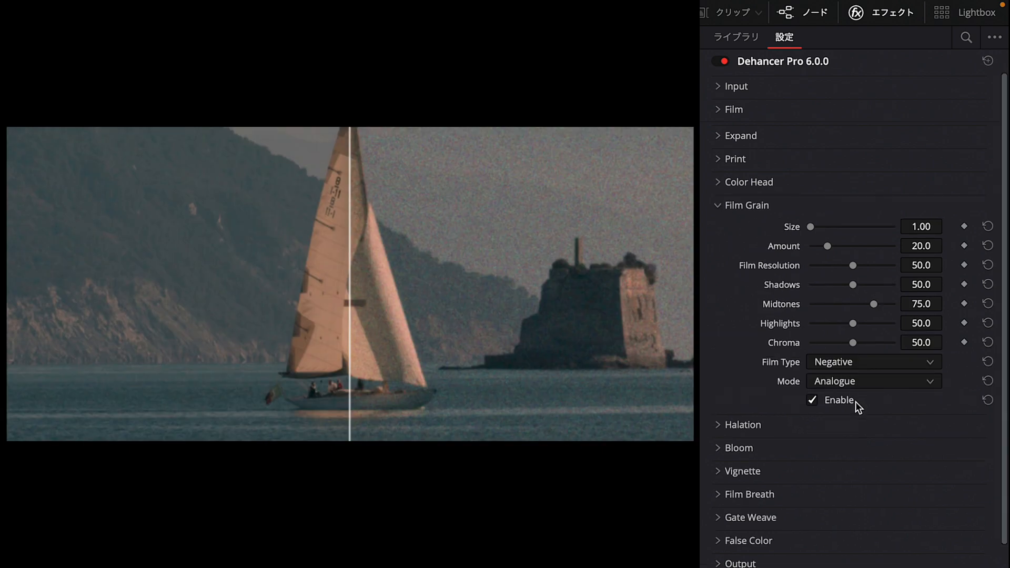
mouse_move(856, 408)
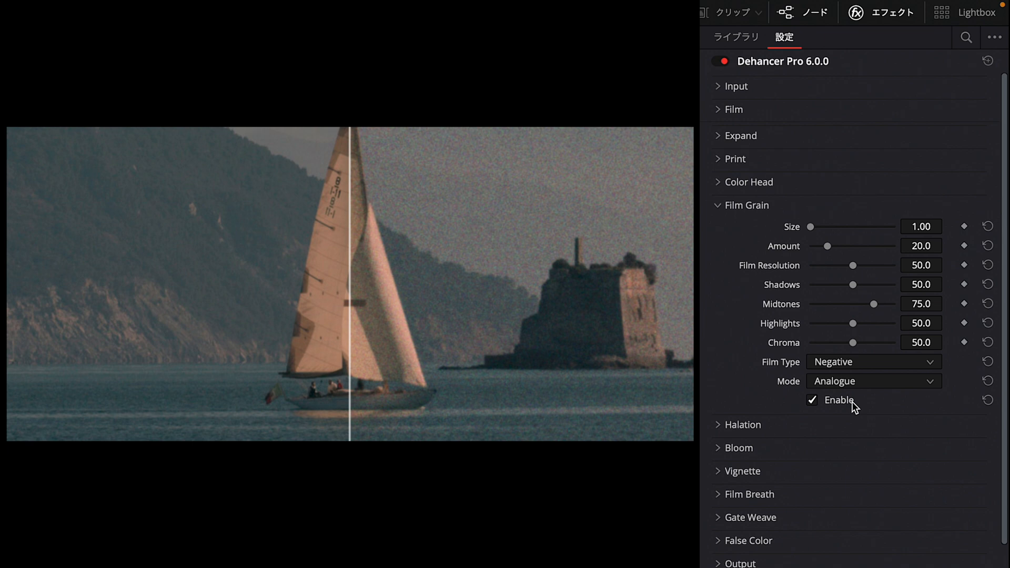
mouse_move(835, 306)
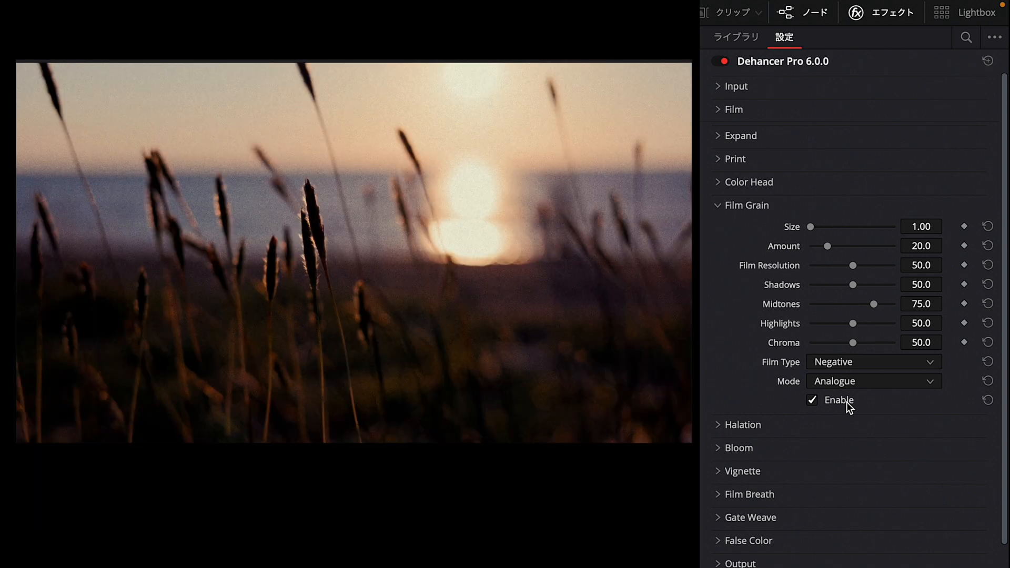
mouse_move(726, 209)
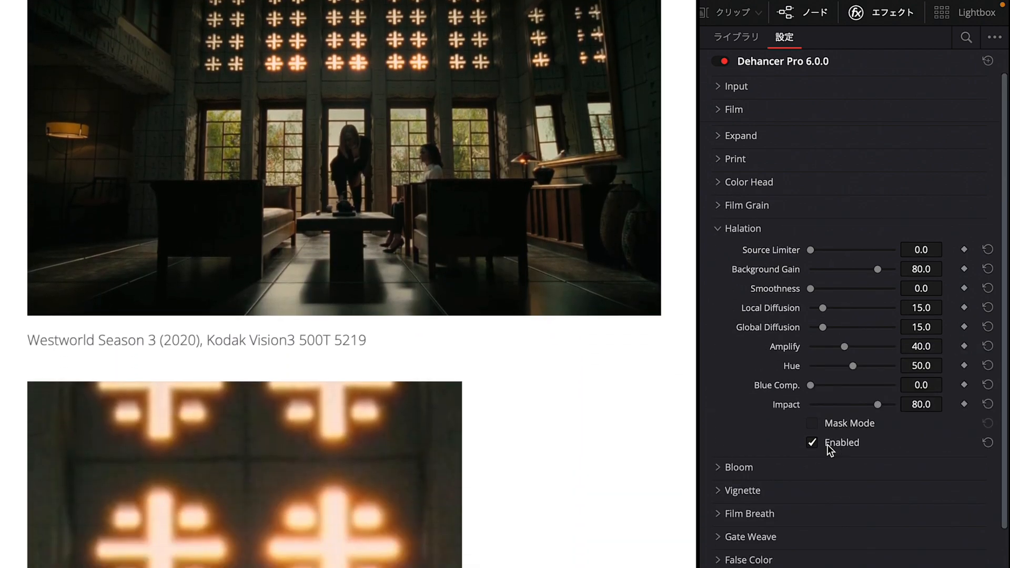
Step: Scroll through the Halation and Bloom sliders, then collapse the Bloom module
scroll("down", 3)
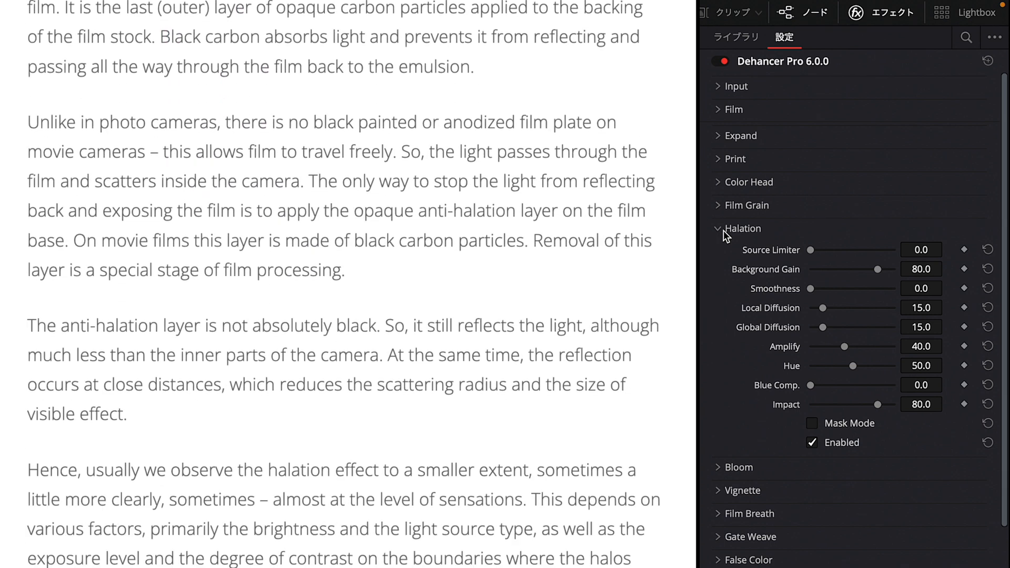
scroll("down", 3)
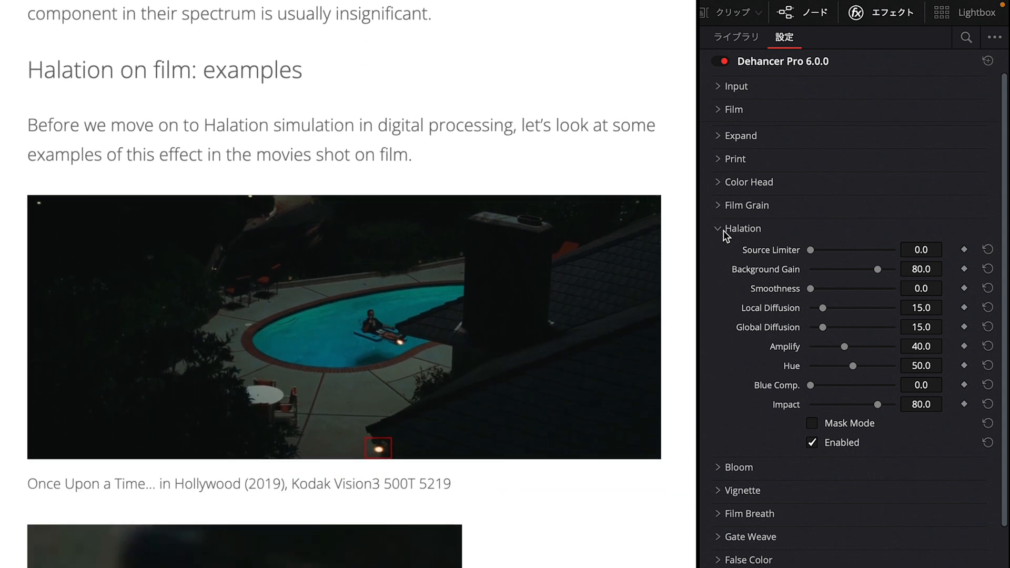
scroll("down", 3)
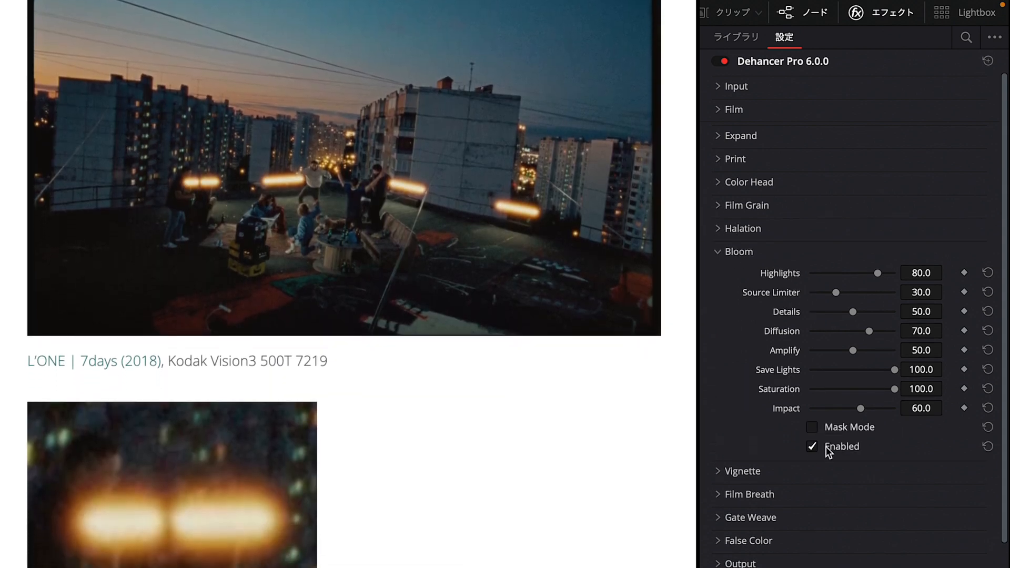
scroll("down", 3)
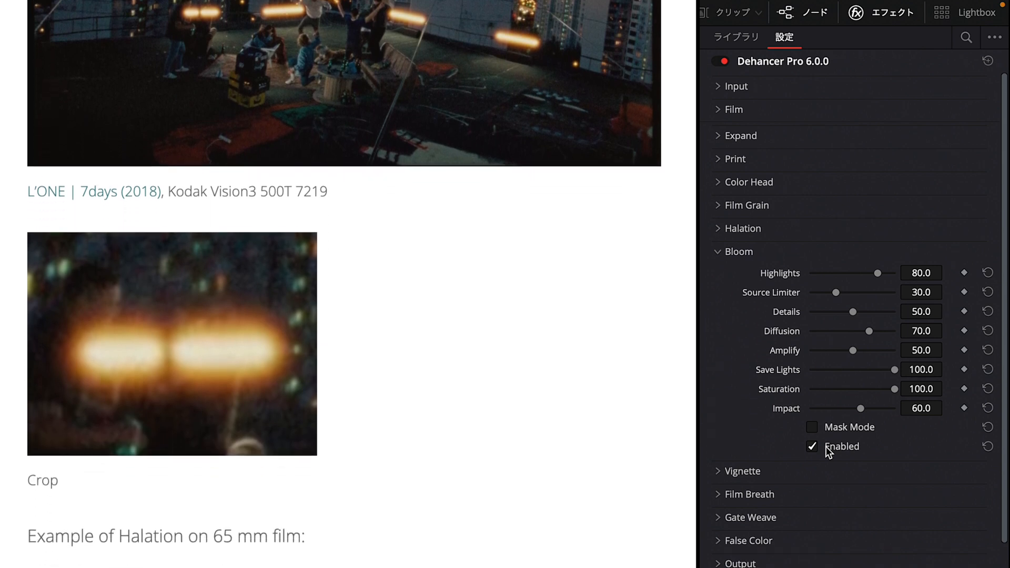
scroll("down", 3)
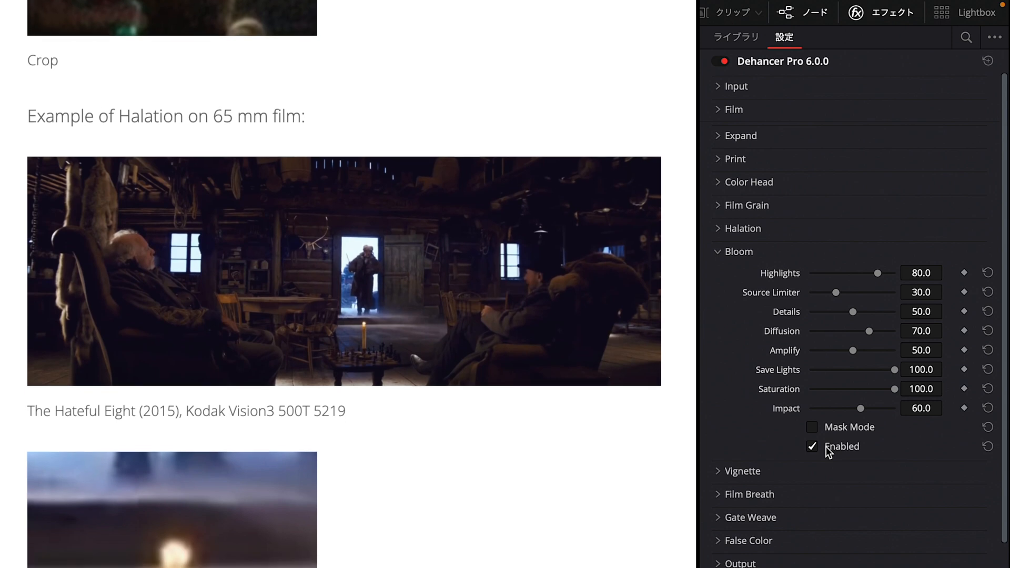
left_click(717, 252)
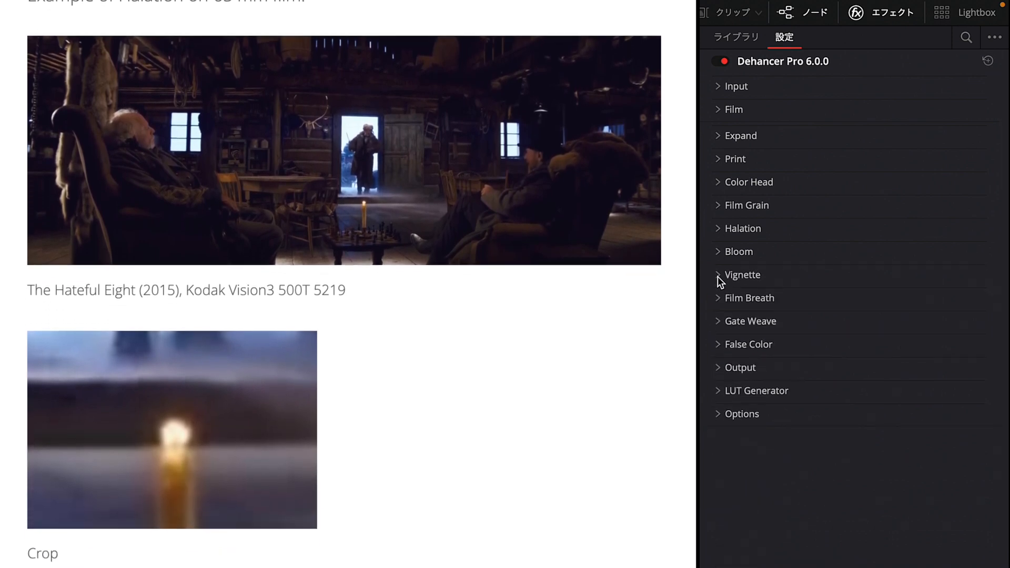
Step: Expand and enable the Vignette, Film Breath and Gate Weave effects
left_click(743, 275)
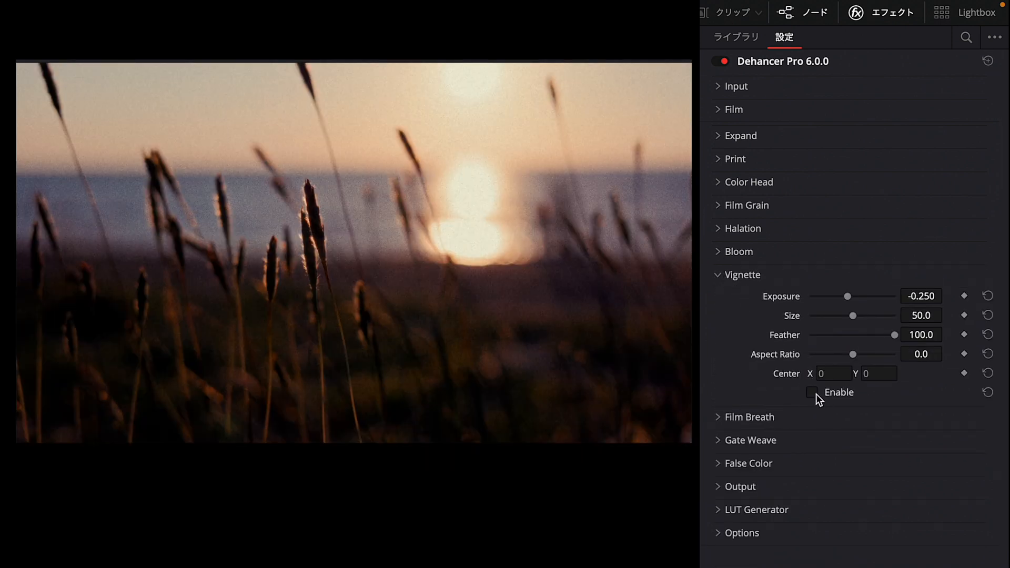
left_click(812, 392)
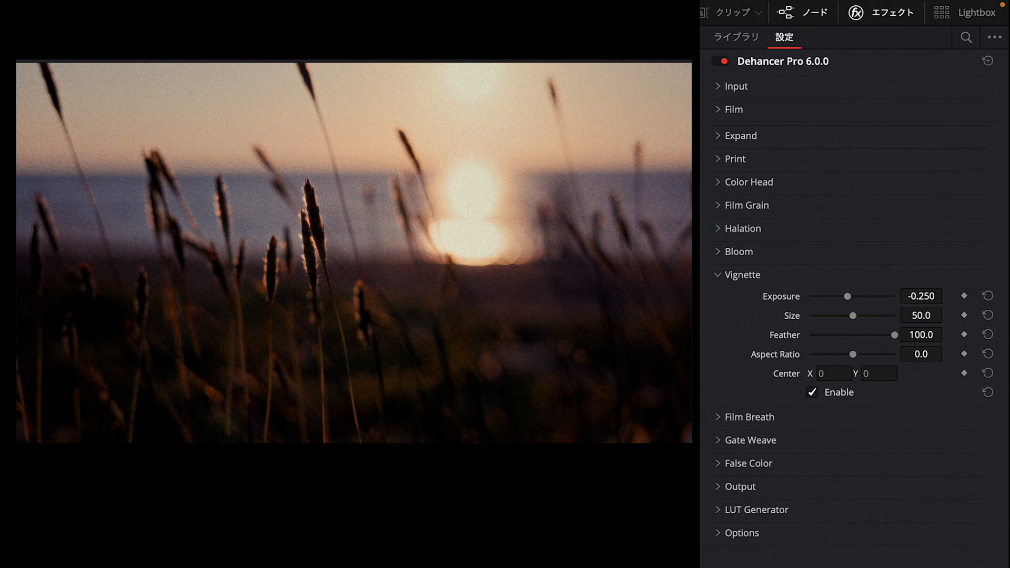
mouse_move(724, 279)
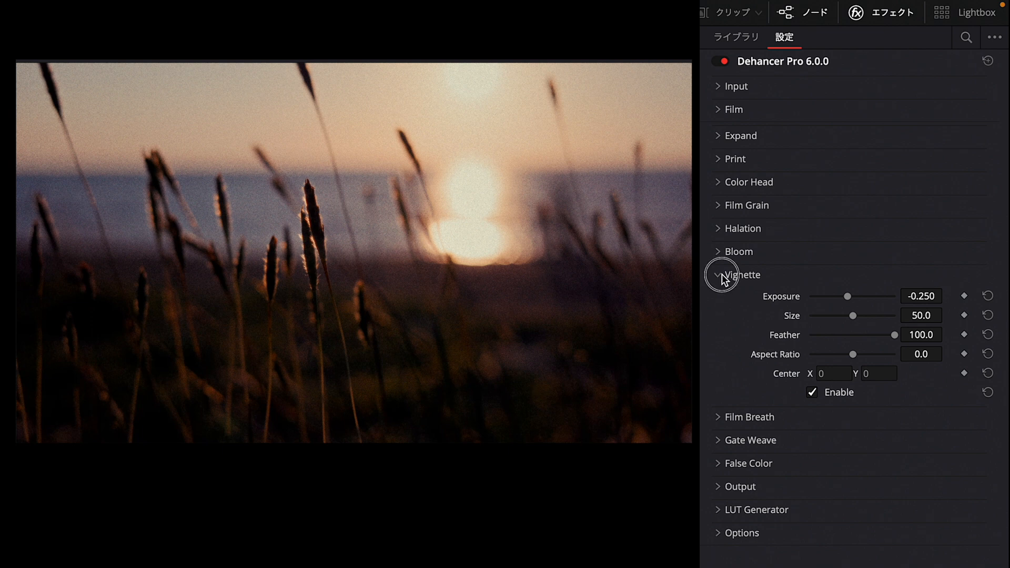
left_click(717, 275)
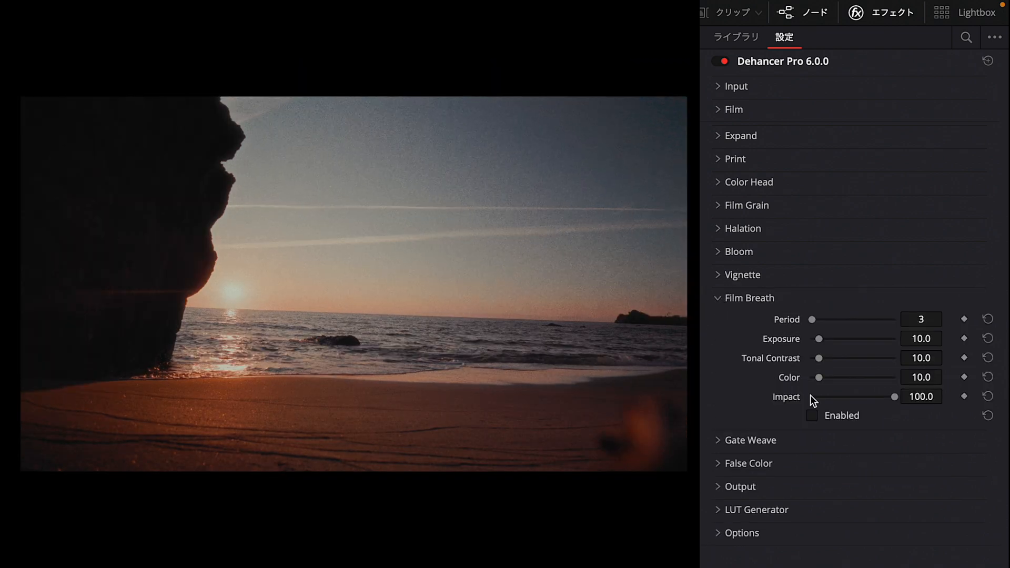
left_click(812, 415)
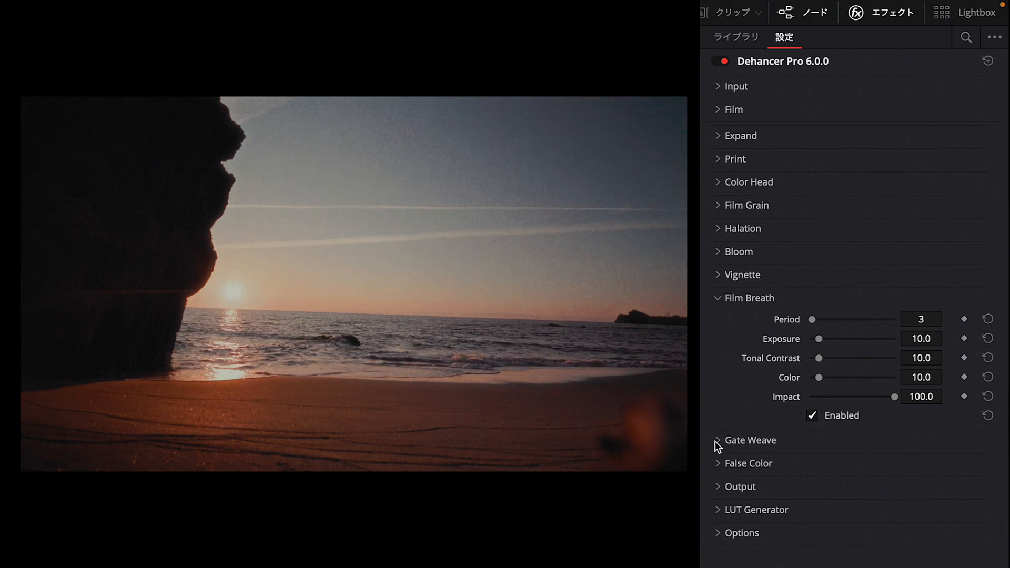
left_click(718, 440)
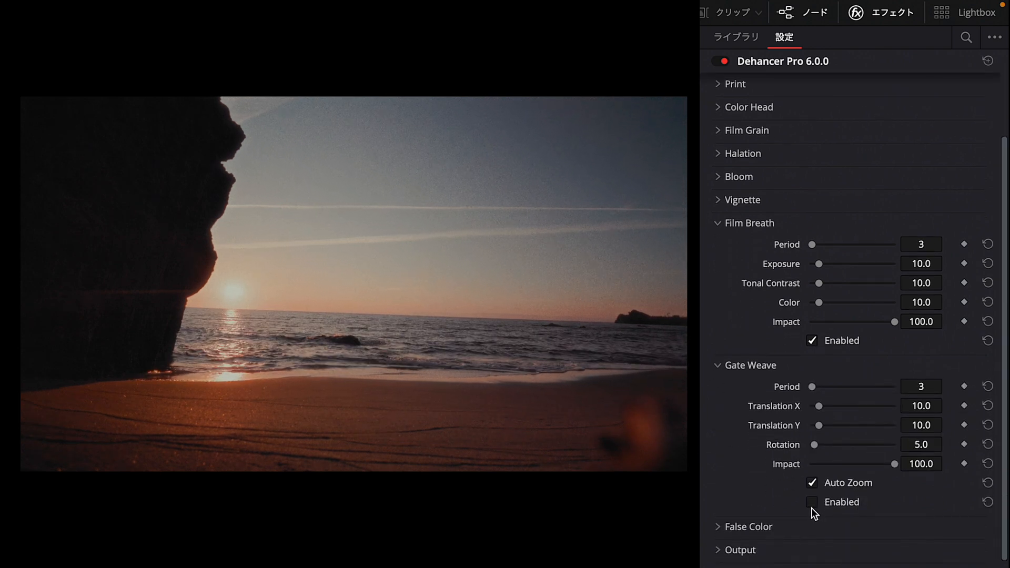
left_click(812, 502)
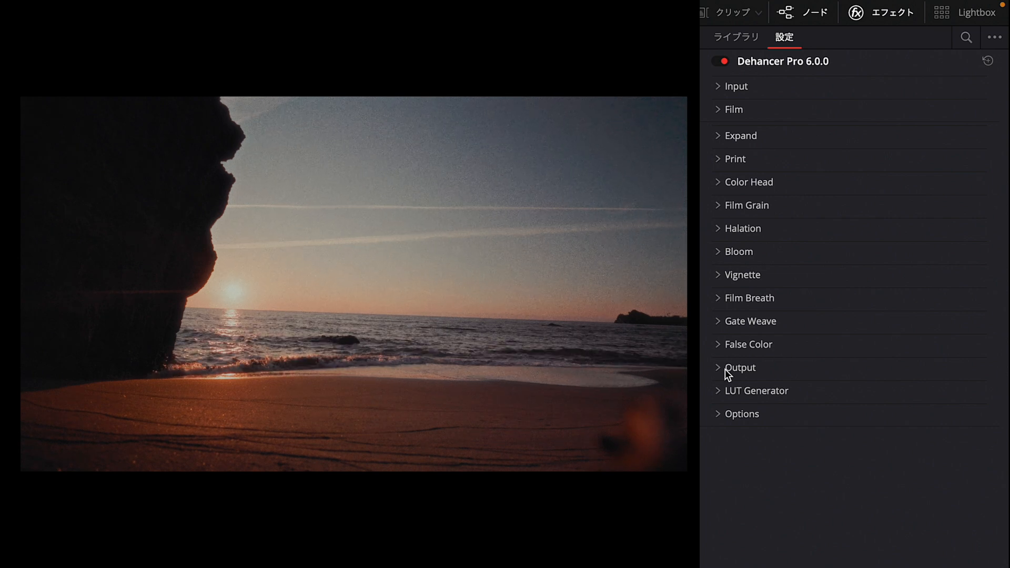
Step: Lower Output's Total Impact to about 15, then raise it back to 100
left_click(739, 367)
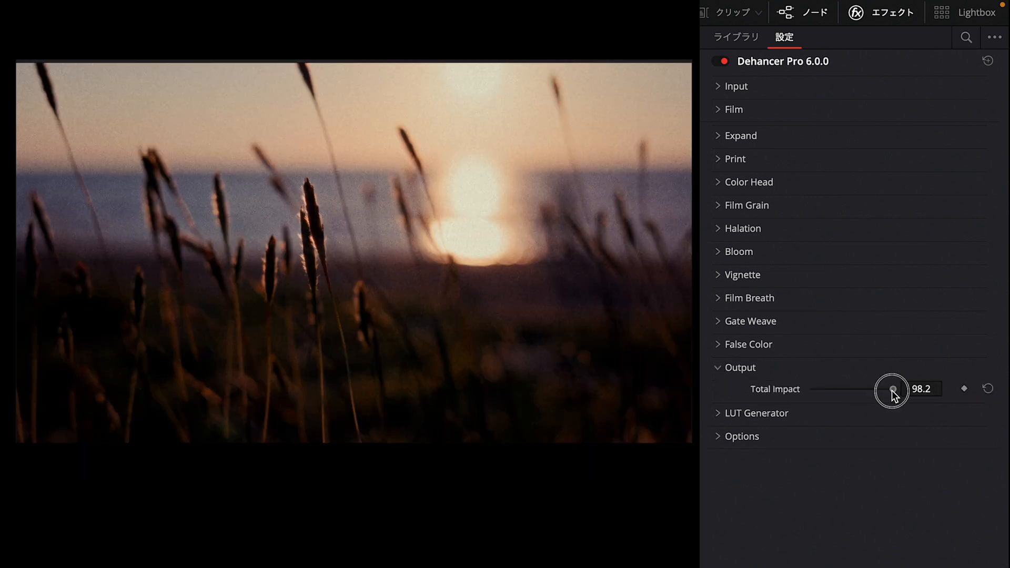
left_click_drag(893, 389, 823, 389)
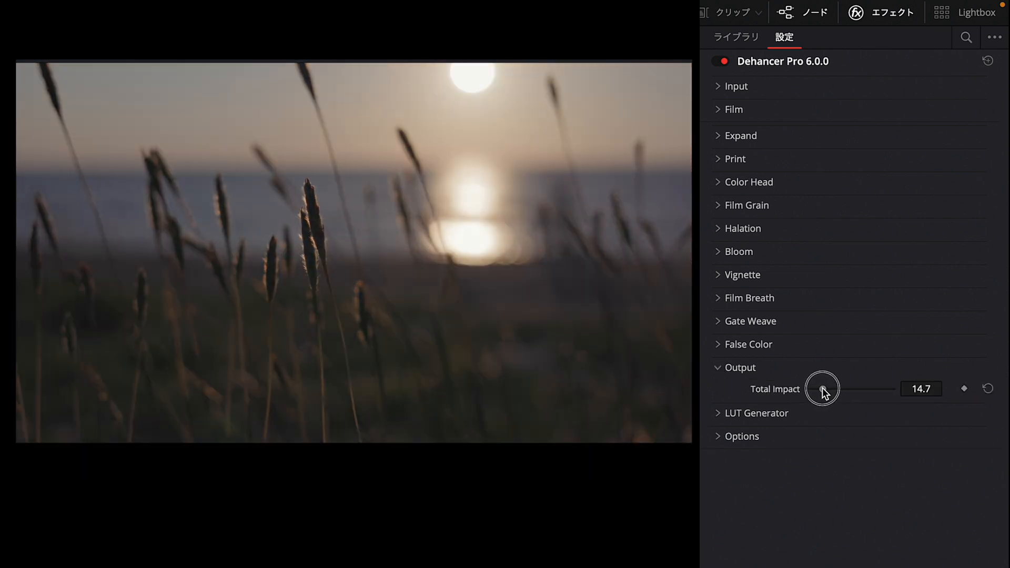
left_click_drag(824, 388, 896, 389)
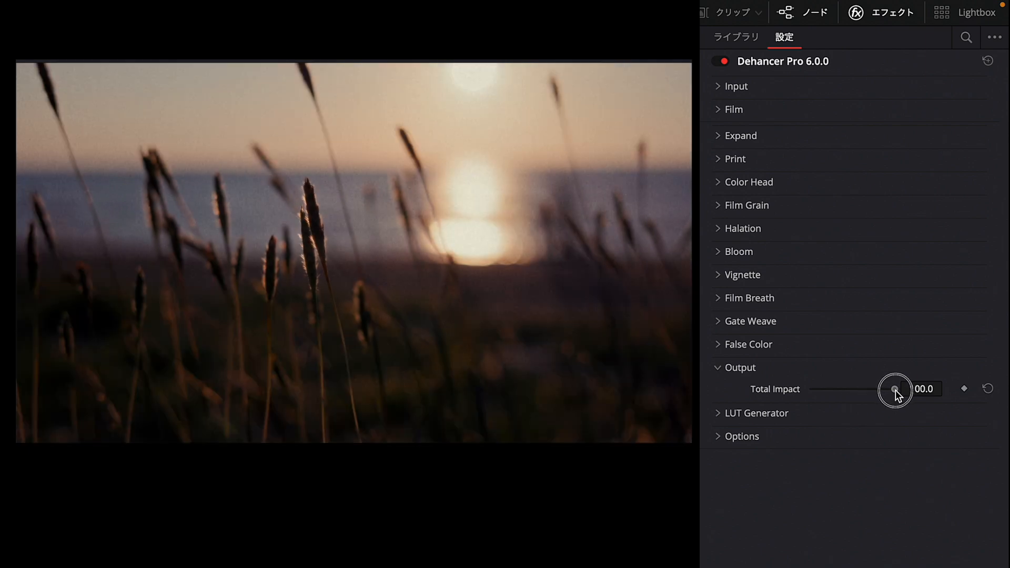
left_click(757, 392)
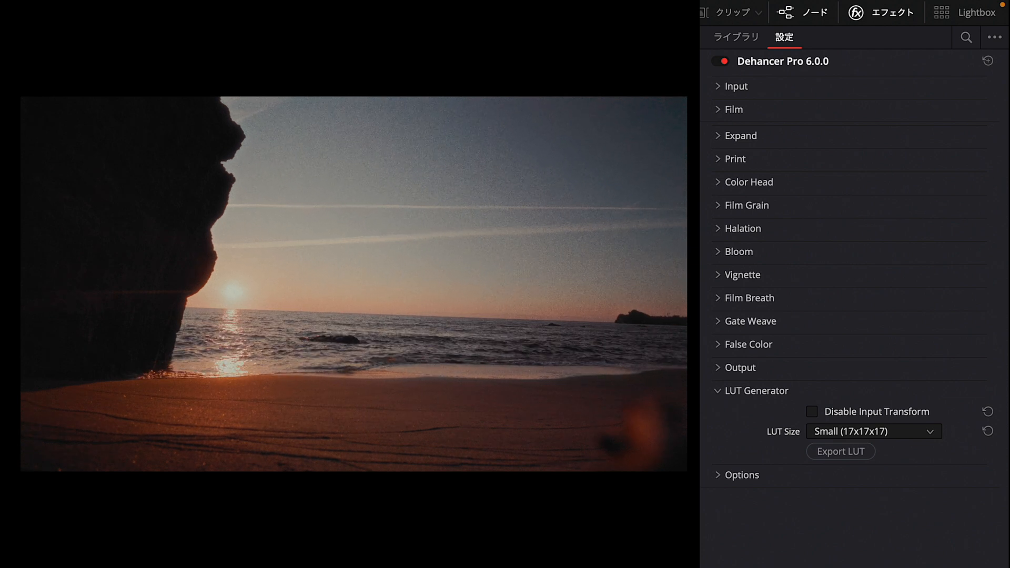
mouse_move(841, 451)
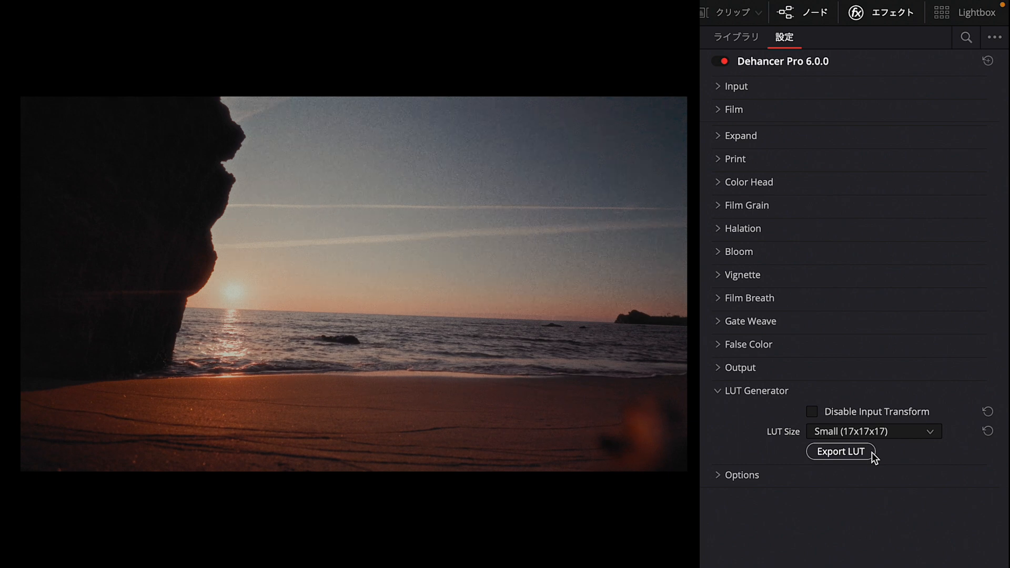
Step: Export the grade as a LUT at Small (17x17x17) size
left_click(841, 452)
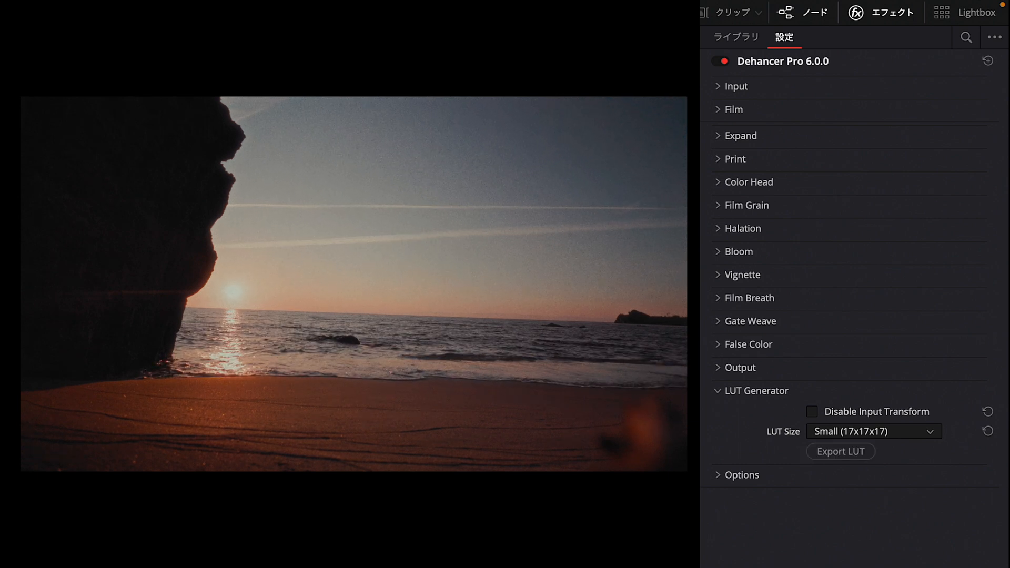